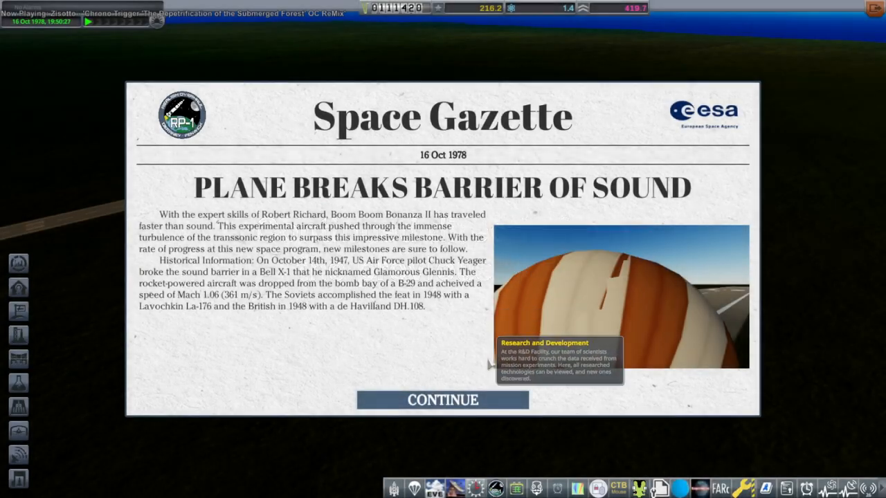
- Dismiss the Space Gazette sound-barrier milestone news story
left_click(443, 398)
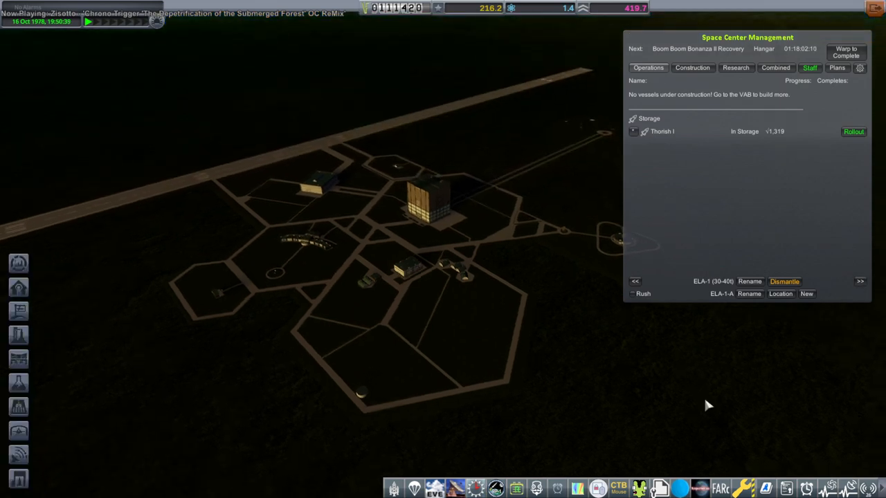
mouse_move(304, 279)
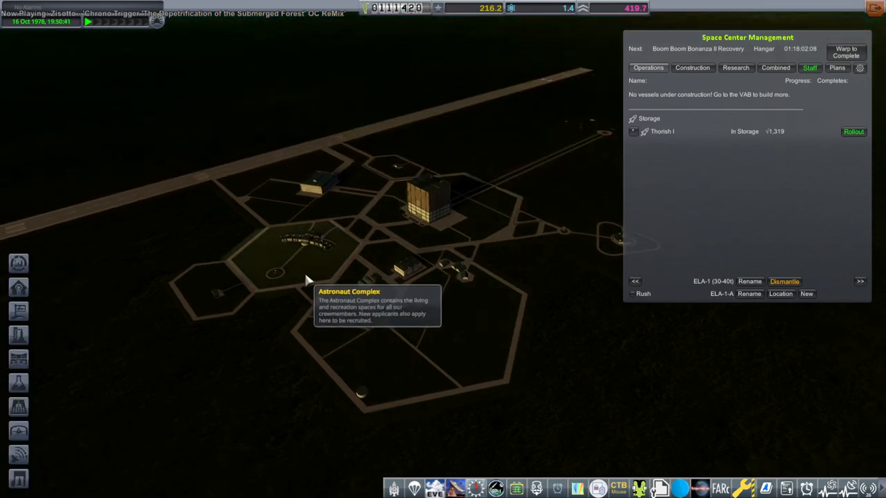
mouse_move(398, 172)
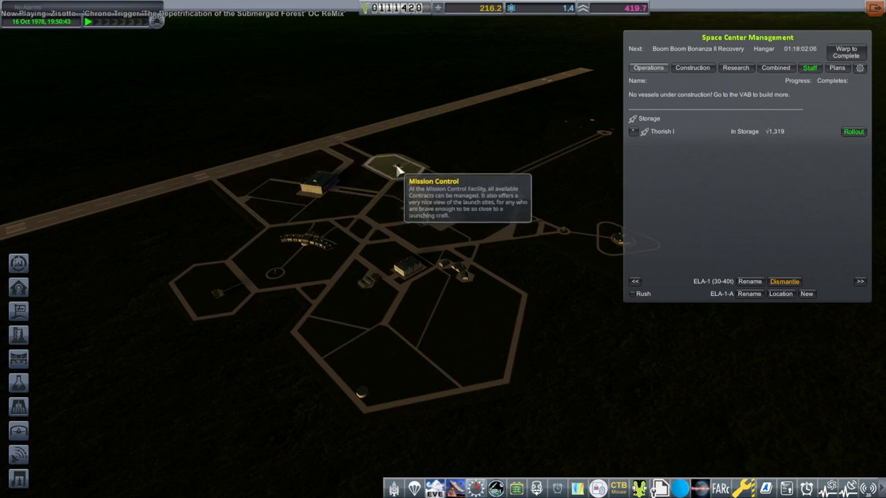
mouse_move(746, 155)
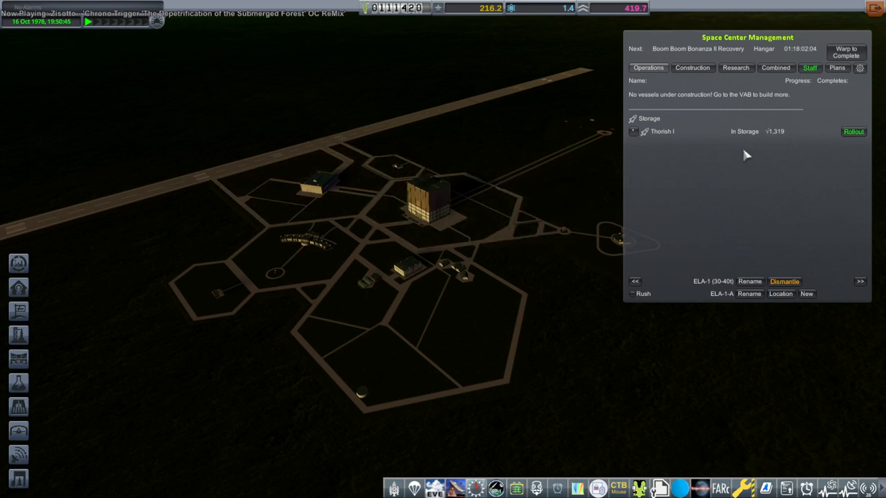
mouse_move(504, 200)
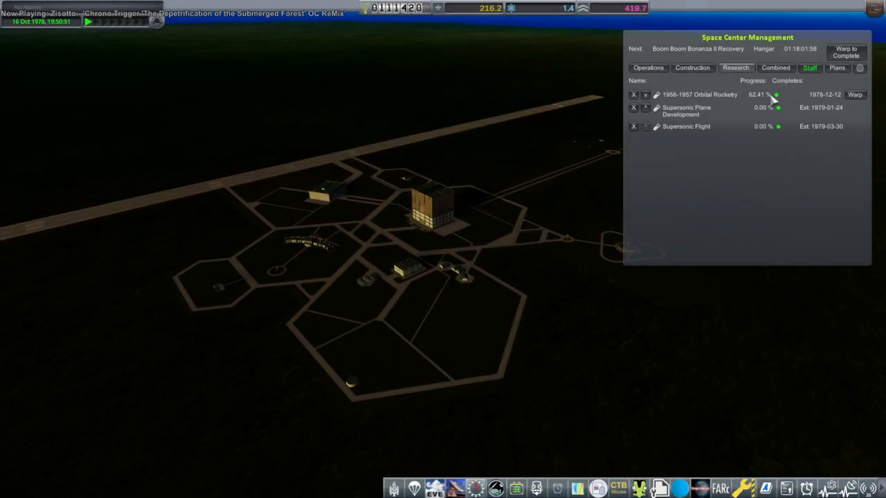
mouse_move(830, 105)
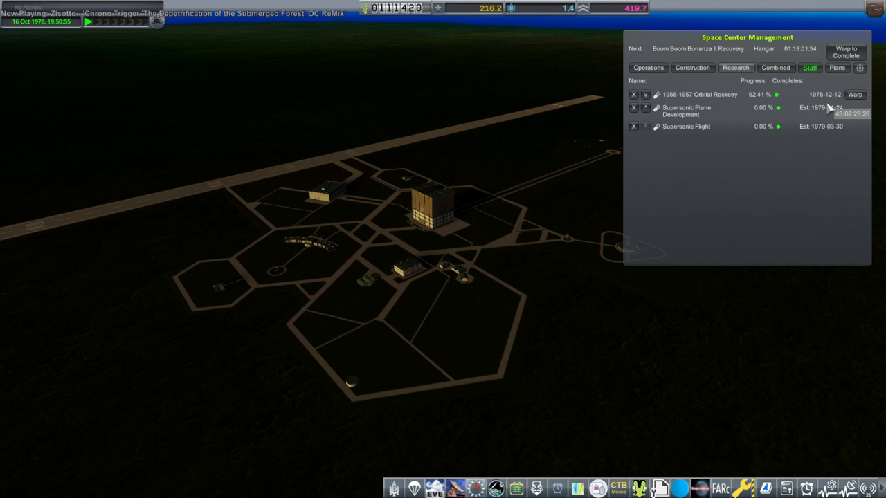
mouse_move(431, 234)
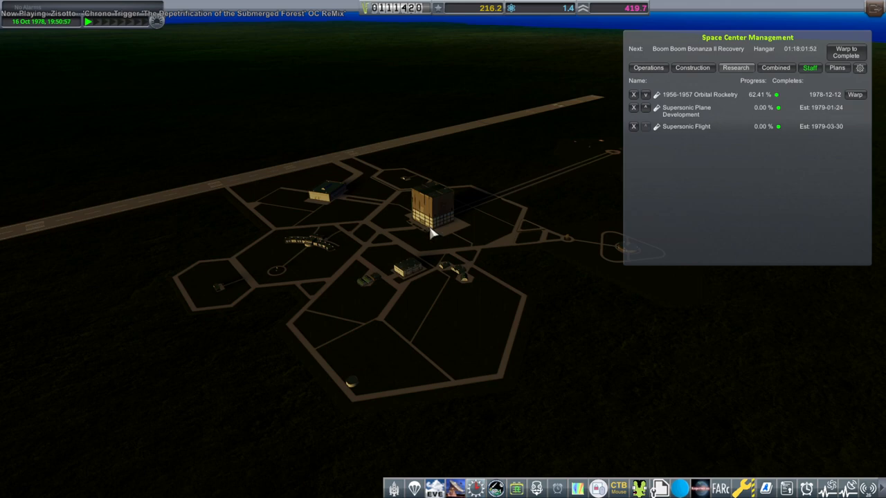
mouse_move(443, 229)
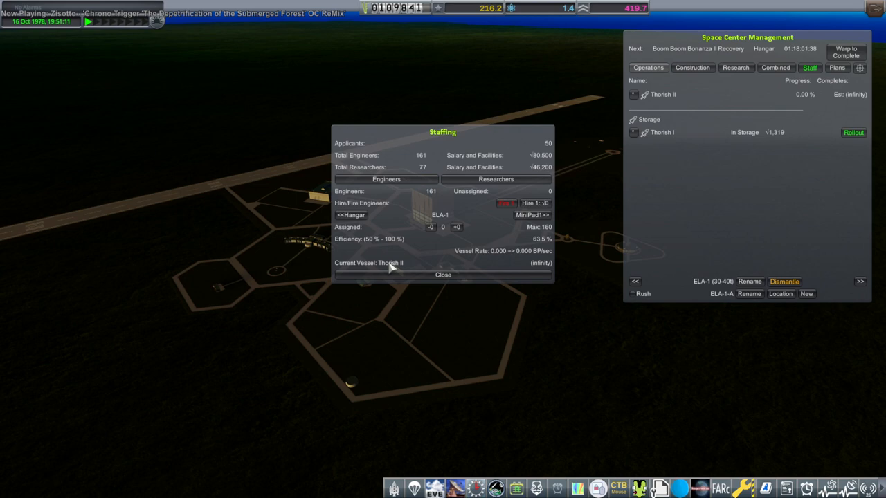
- Close Staffing and end the time warp once Thorish II finishes integration
left_click(442, 274)
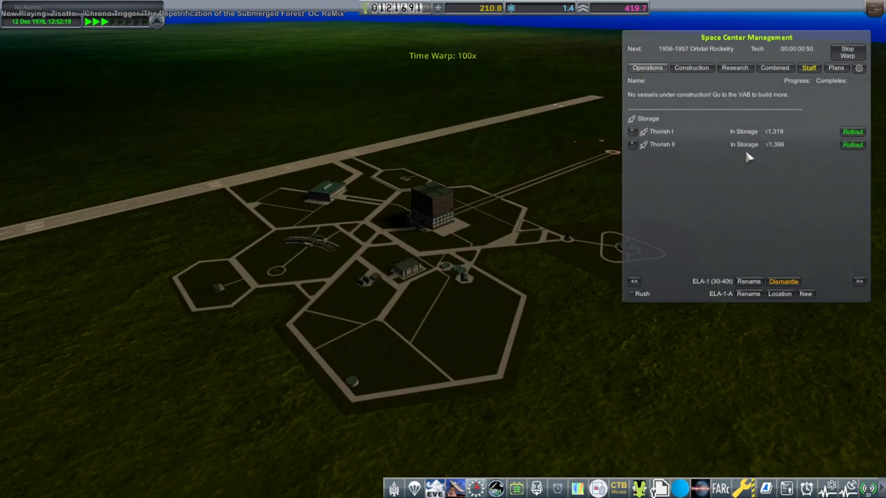
left_click(846, 52)
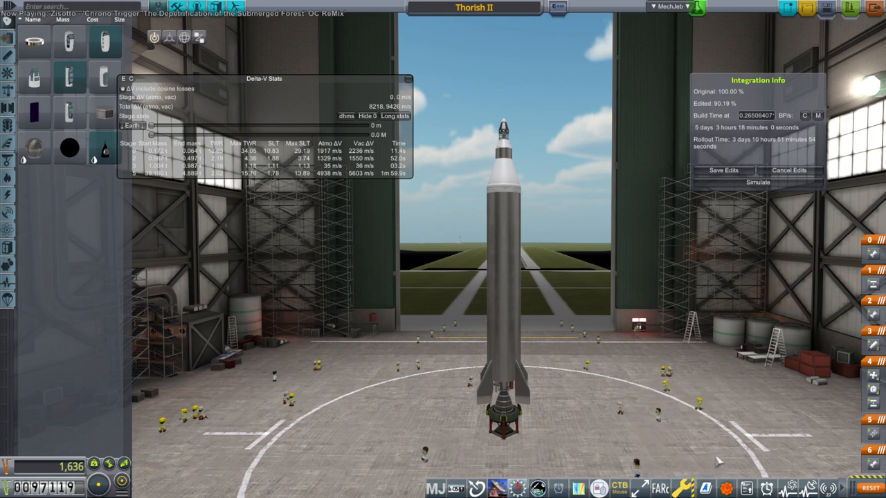
mouse_move(551, 293)
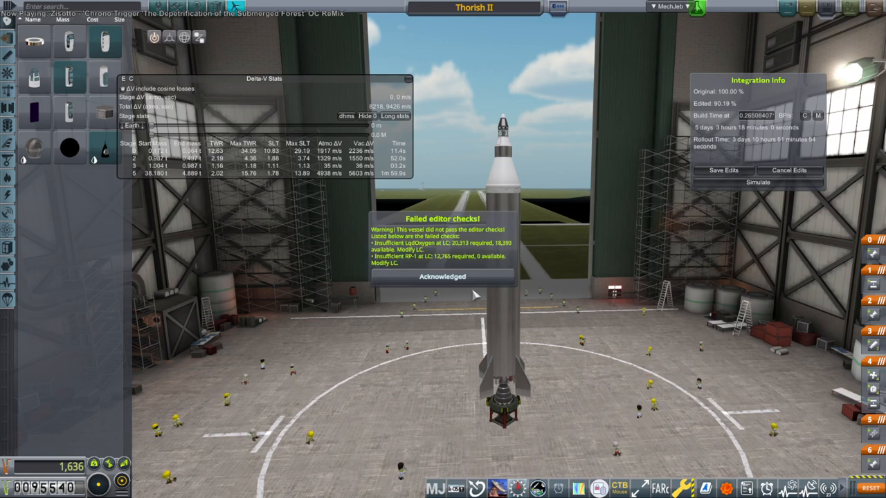
- Acknowledge the failed editor checks warning and enter the vehicle assembly building
left_click(443, 277)
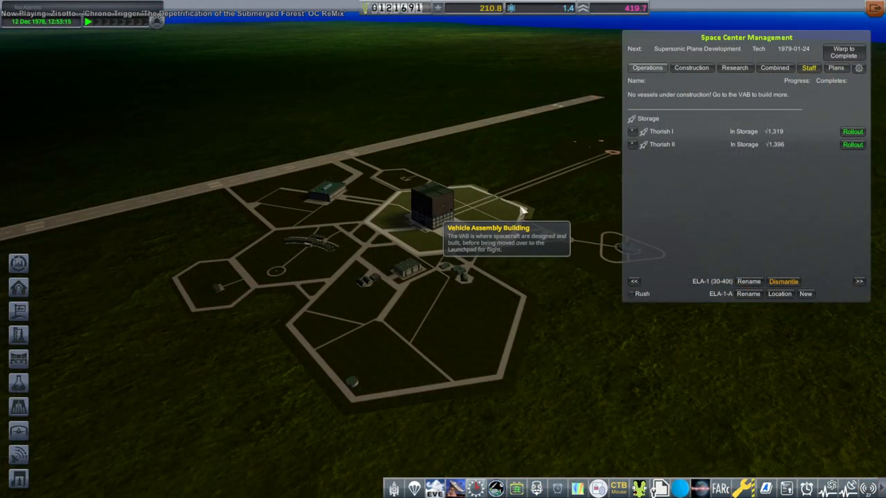
left_click(428, 201)
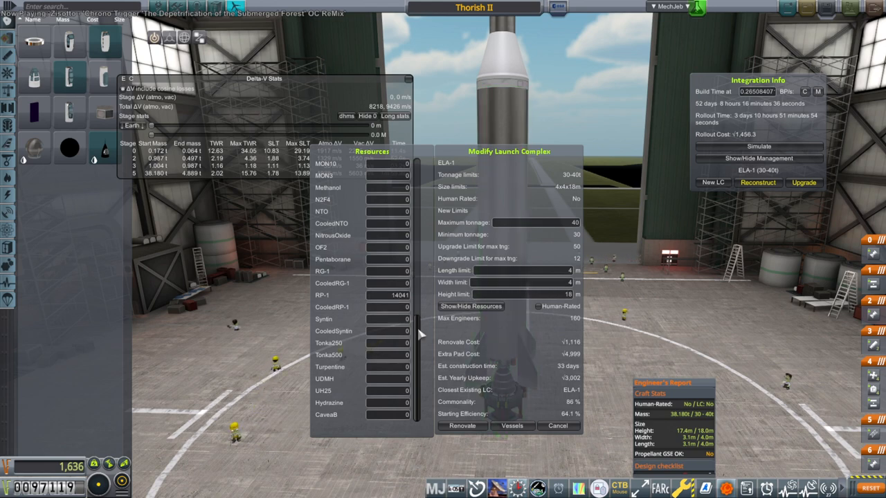
mouse_move(635, 337)
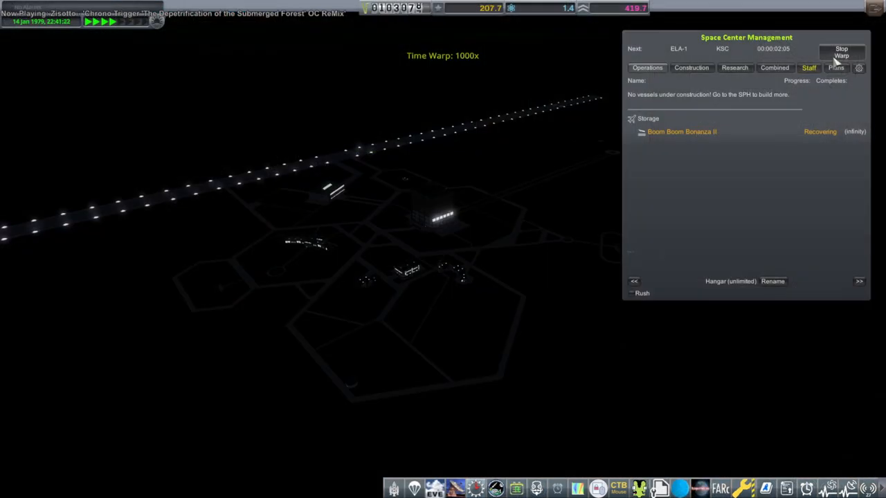
- End the time warp and close the Staffing overview before reopening Thorish II
left_click(842, 52)
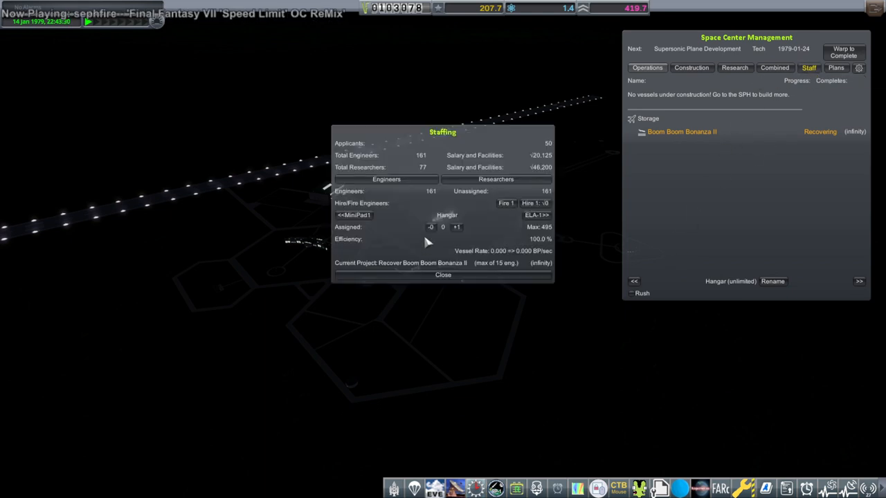
left_click(457, 227)
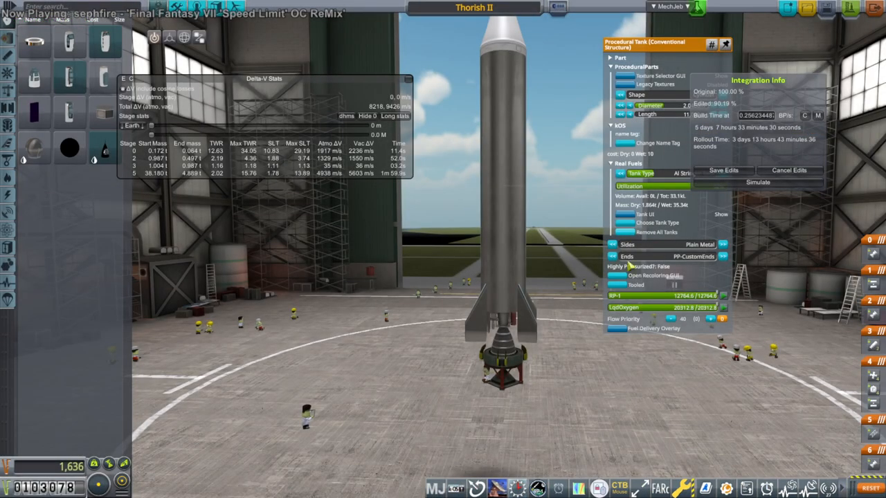
mouse_move(637, 416)
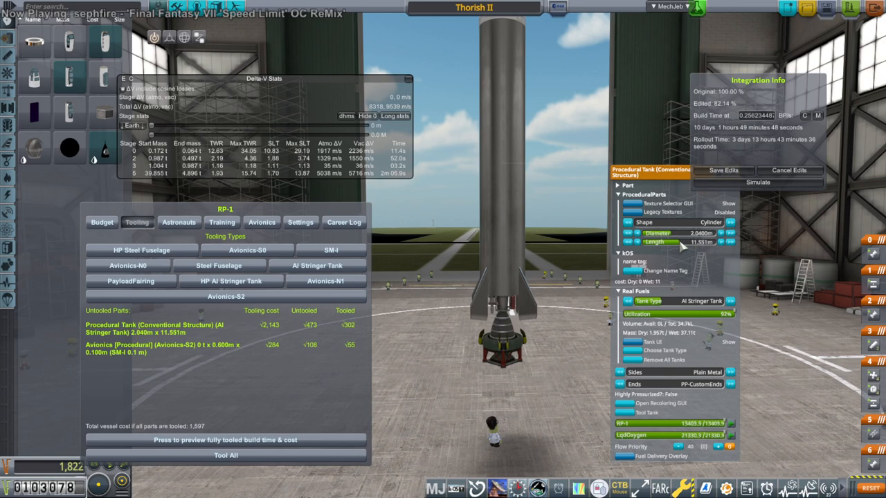
mouse_move(658, 420)
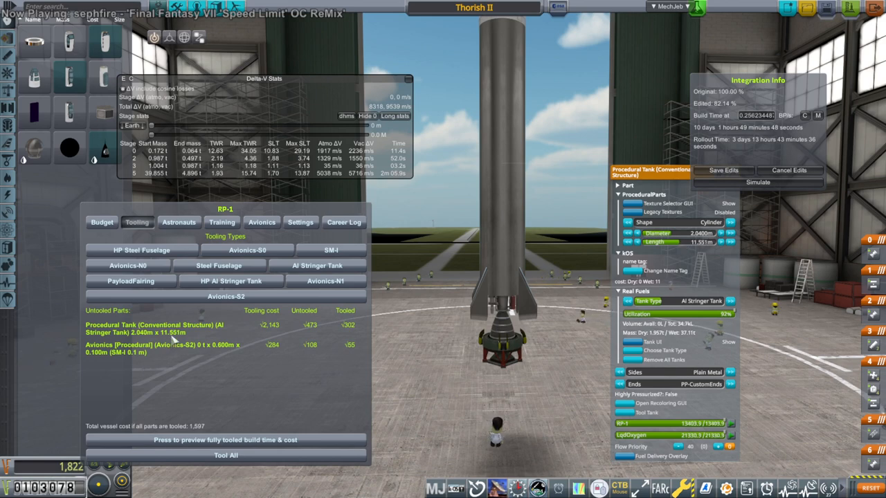
mouse_move(169, 362)
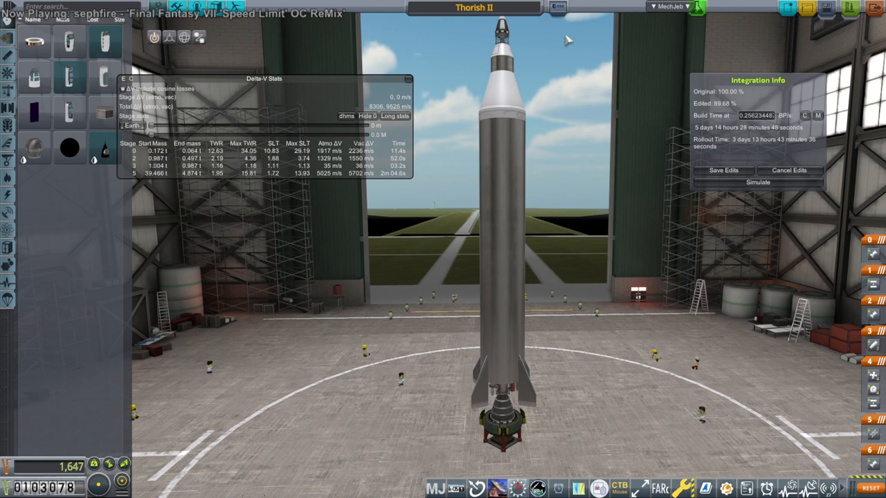
- Rename the vessel to Thorish III and save the design
left_click(473, 8)
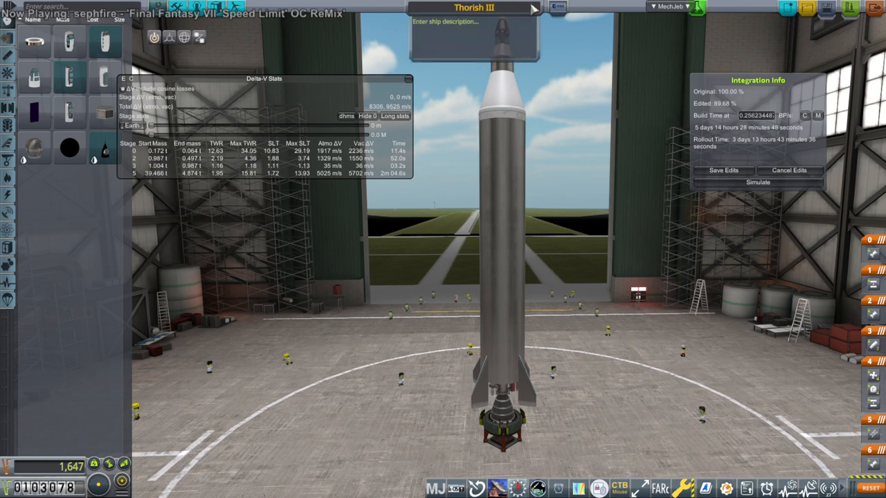
left_click(827, 8)
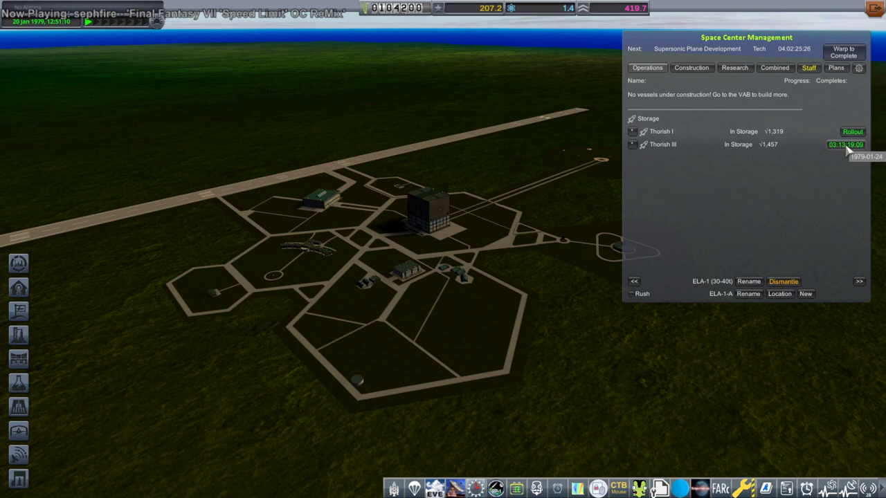
left_click(853, 145)
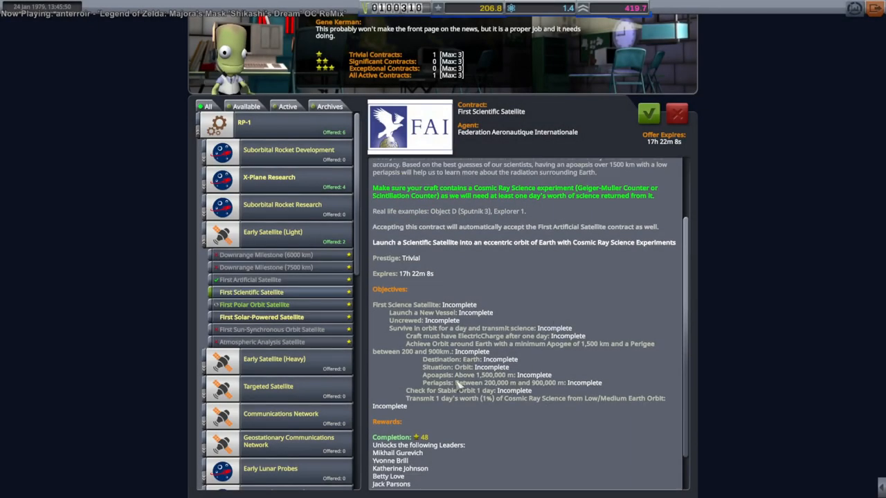
mouse_move(459, 349)
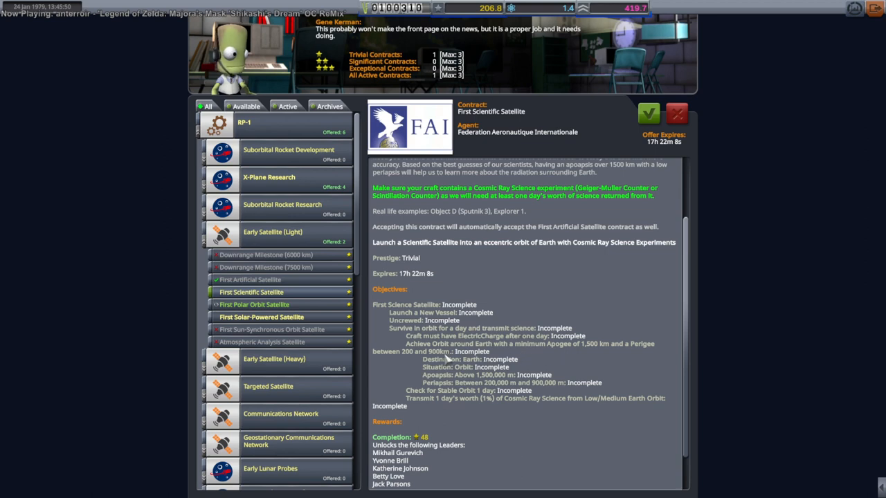
mouse_move(496, 361)
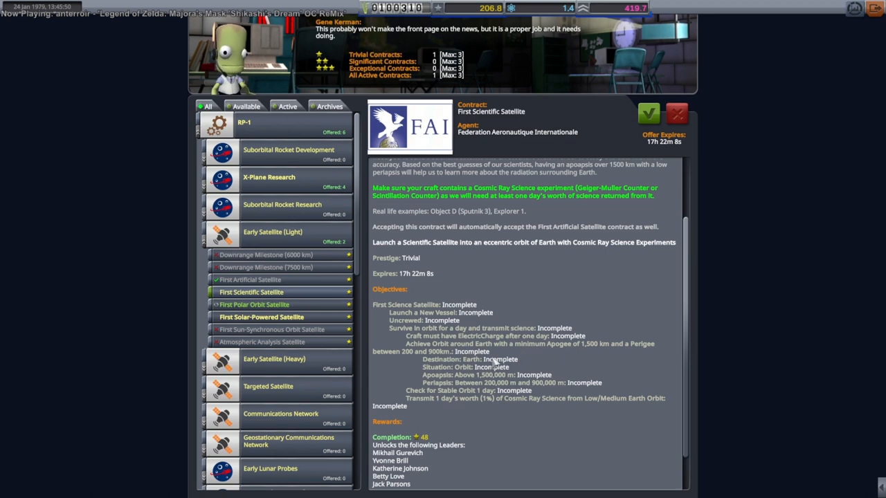
mouse_move(499, 399)
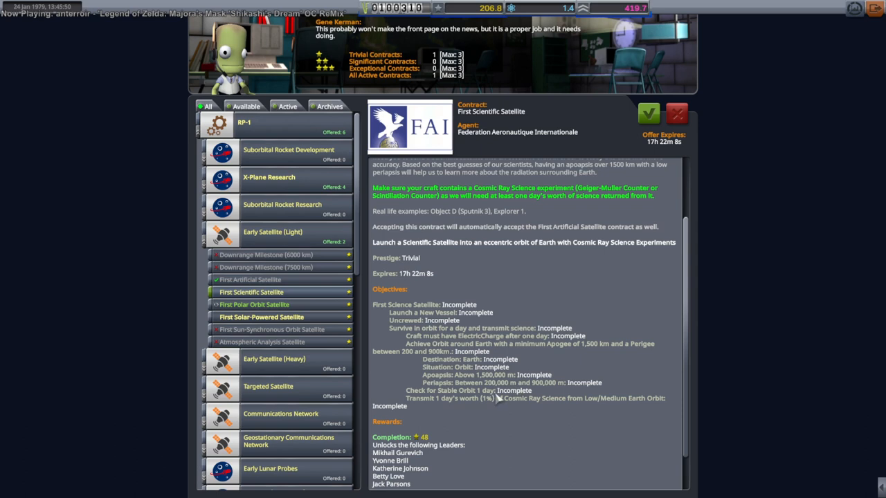
mouse_move(536, 414)
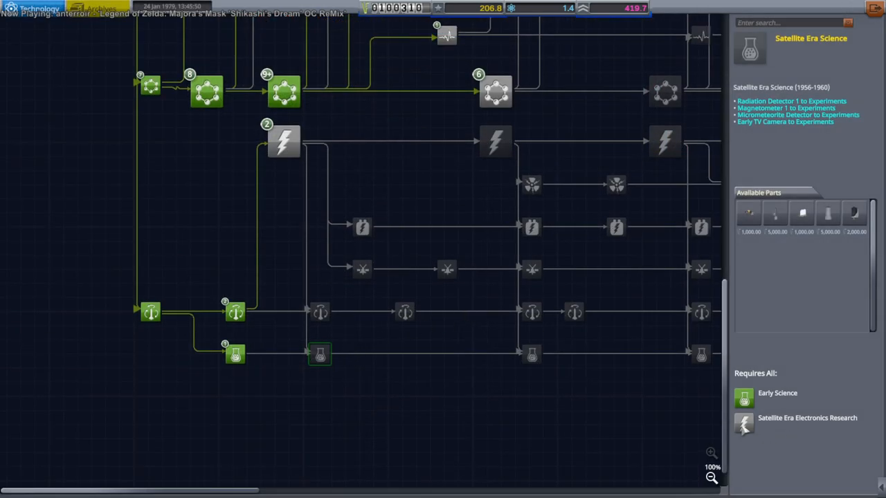
- Select the Early Science research node to inspect its Ion Mass Spectrometer part
left_click(283, 141)
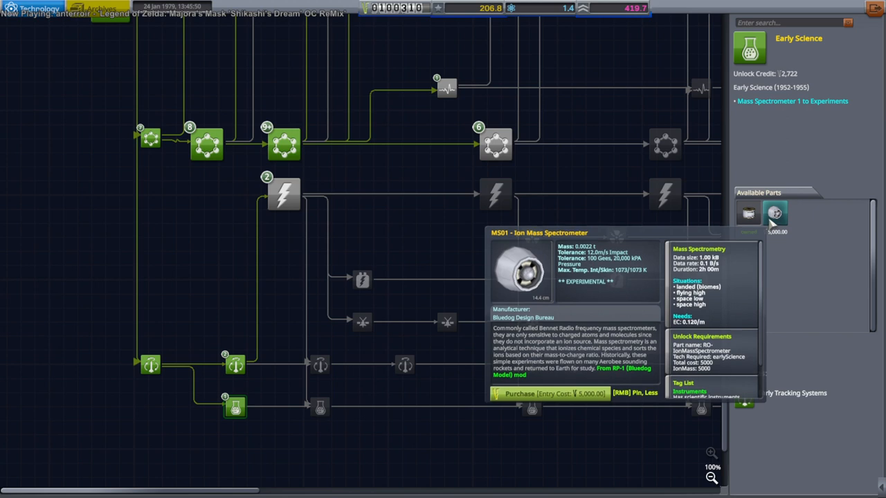
mouse_move(758, 285)
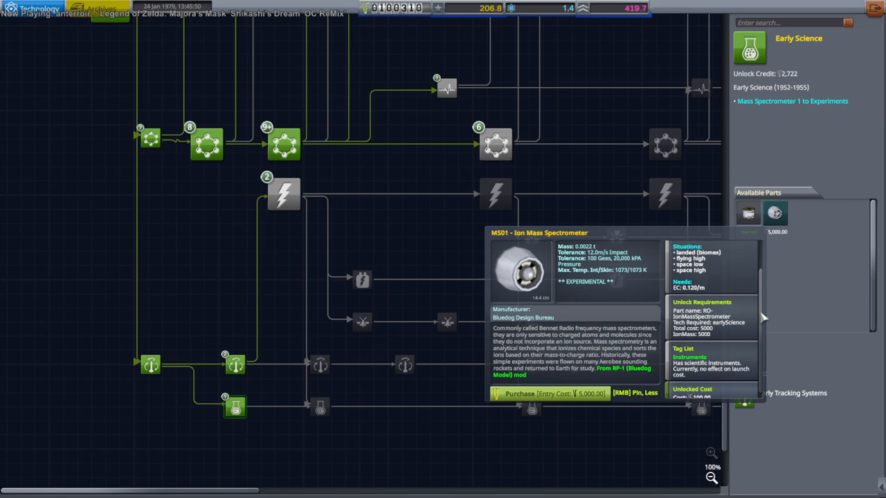
mouse_move(811, 130)
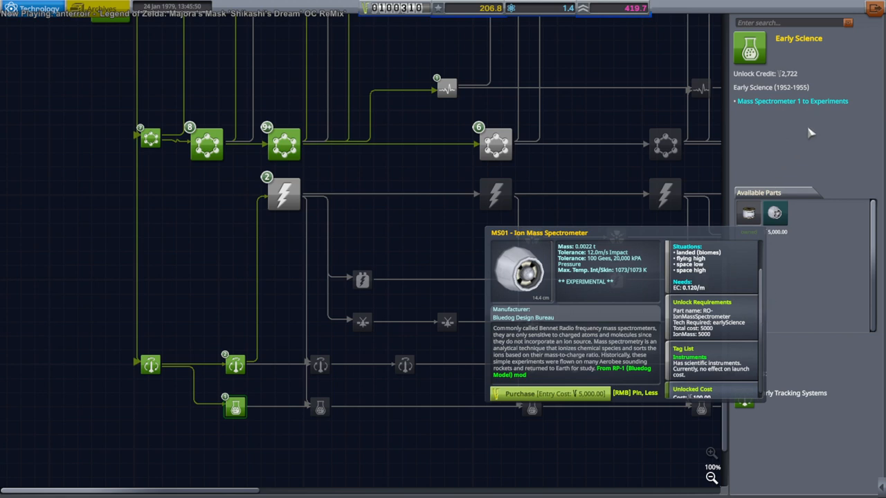
mouse_move(806, 138)
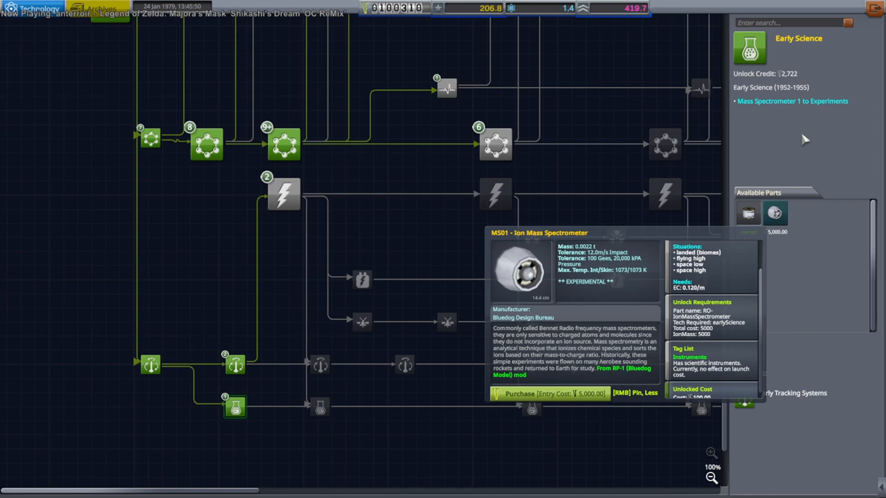
mouse_move(802, 138)
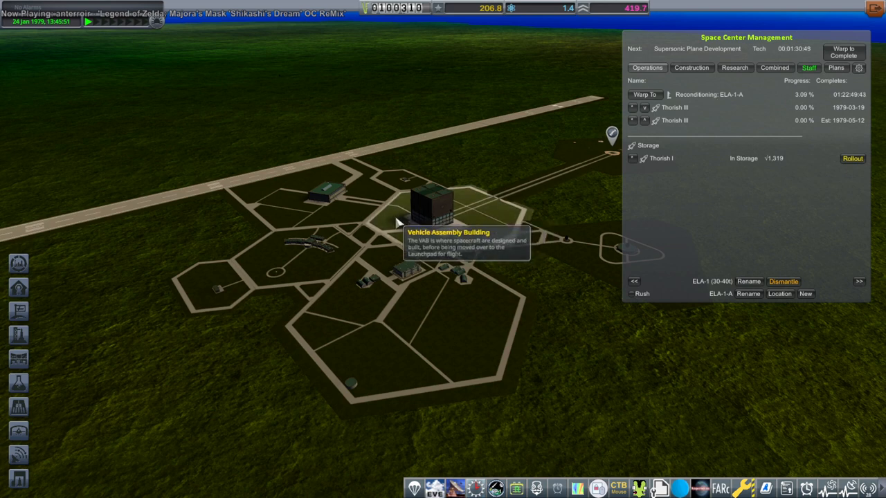
mouse_move(432, 205)
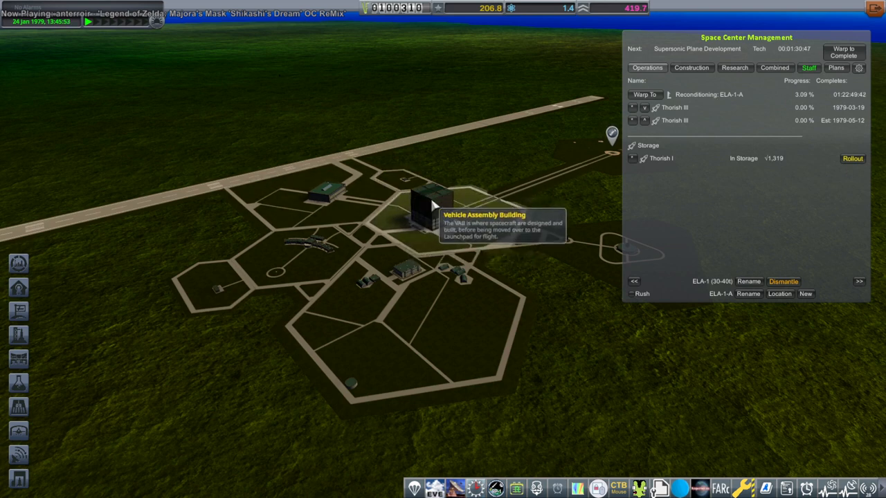
mouse_move(875, 34)
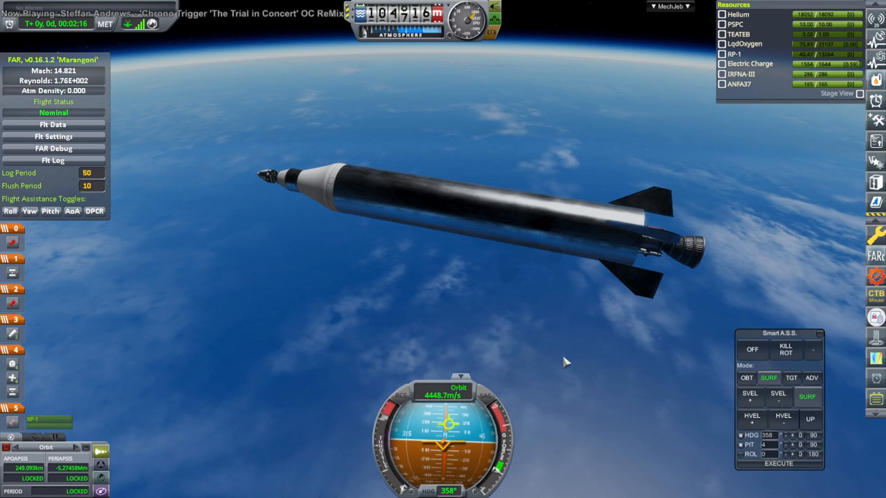
- Stage off the spent booster so the satellite upper stage continues the ascent
key("space")
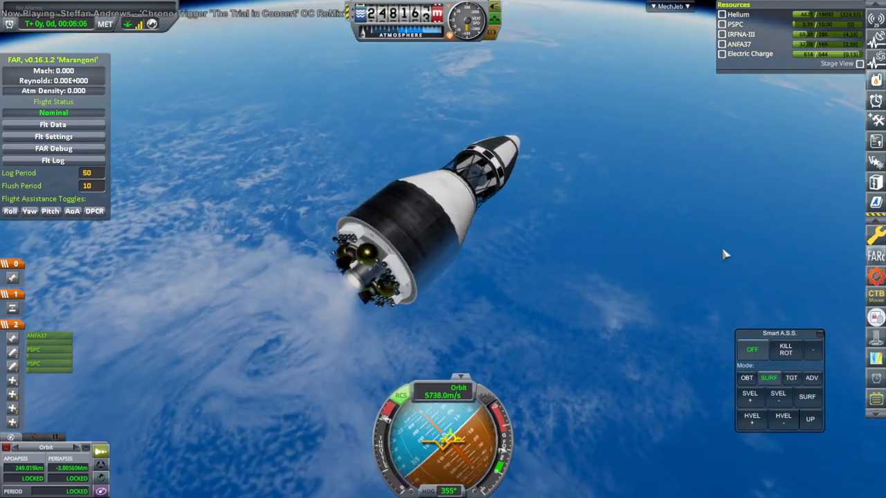
key("space")
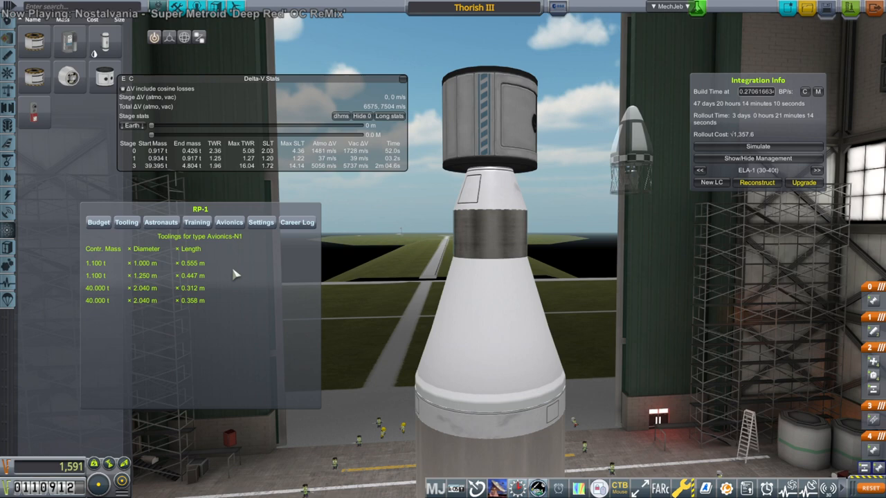
mouse_move(464, 213)
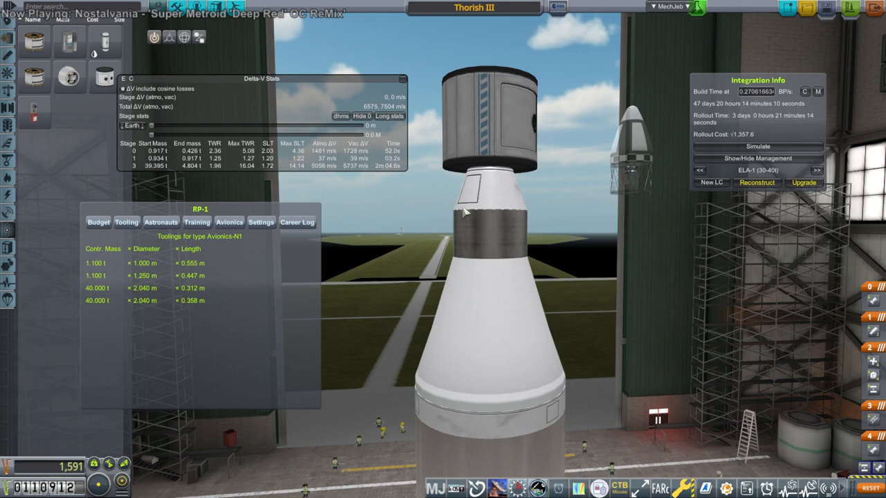
- Switch the modular tank atop Thorish III to the Nosecone variant
left_click(487, 114)
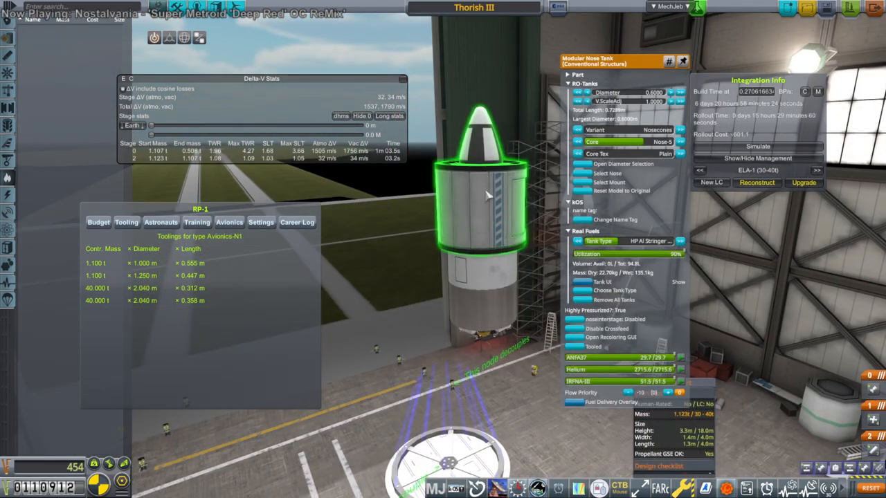
mouse_move(482, 210)
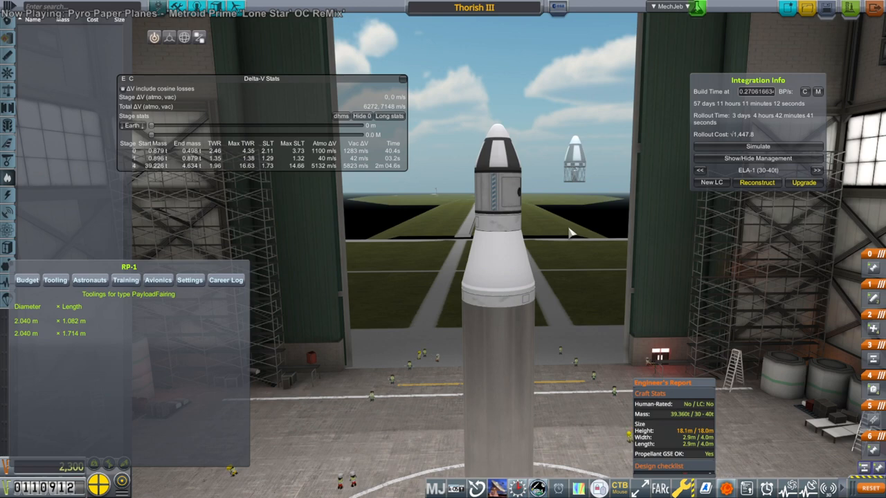
mouse_move(362, 157)
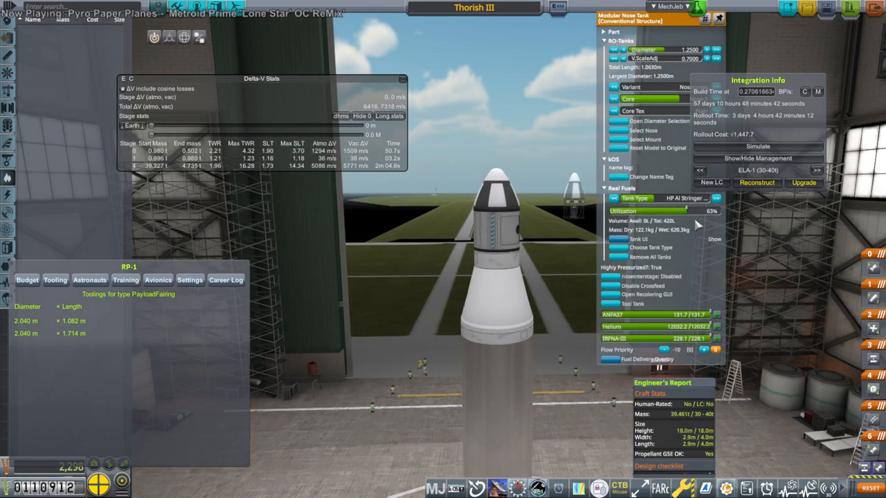
- Change the Modular Nose Tank's diameter, variant and propellant contents
left_click(55, 279)
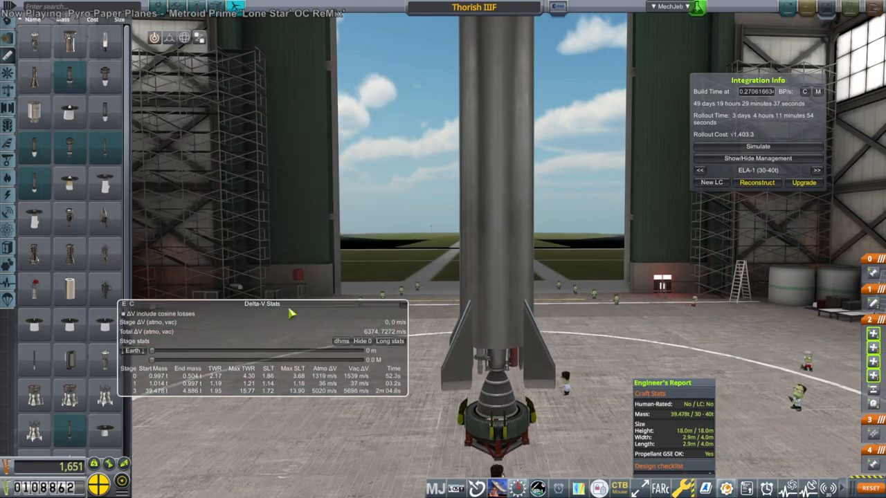
mouse_move(33, 76)
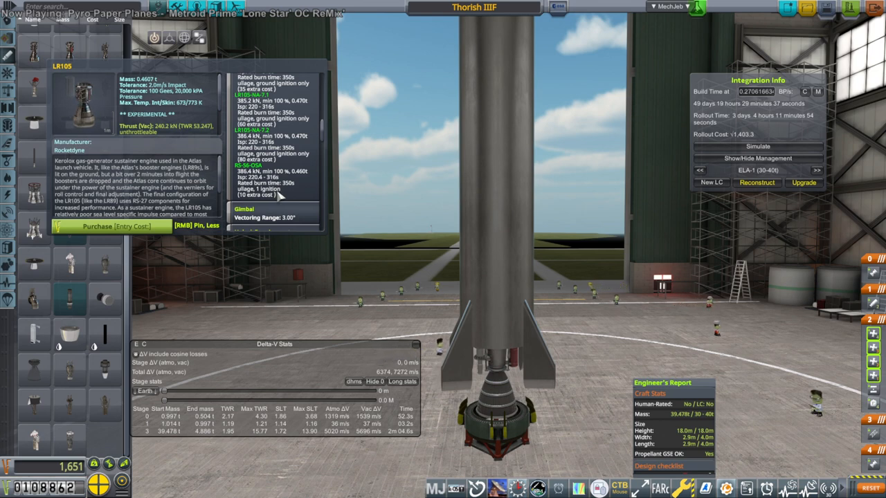
mouse_move(288, 159)
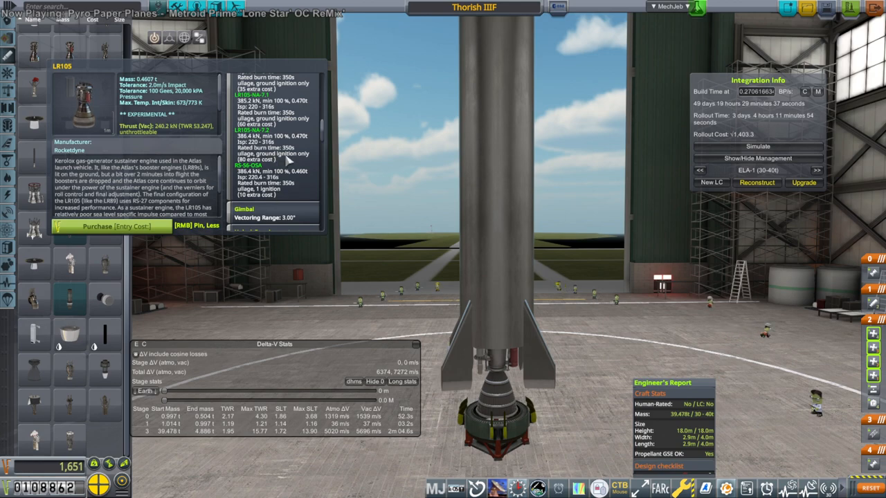
mouse_move(70, 85)
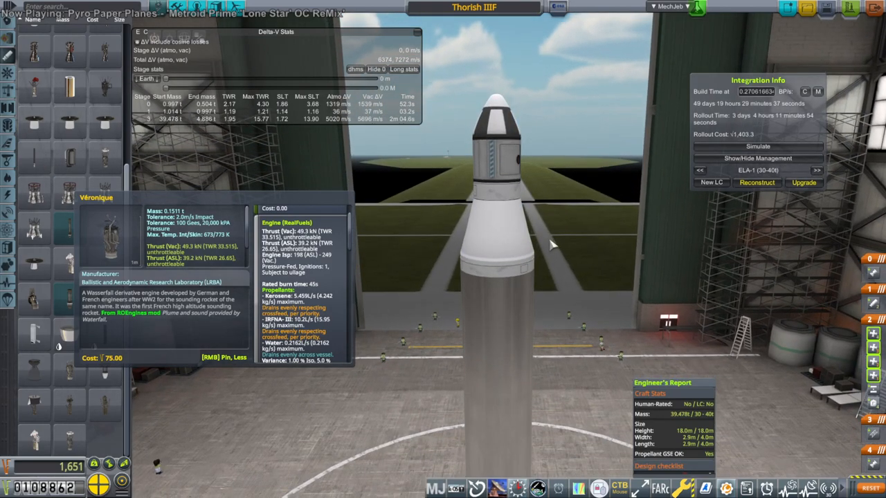
mouse_move(89, 164)
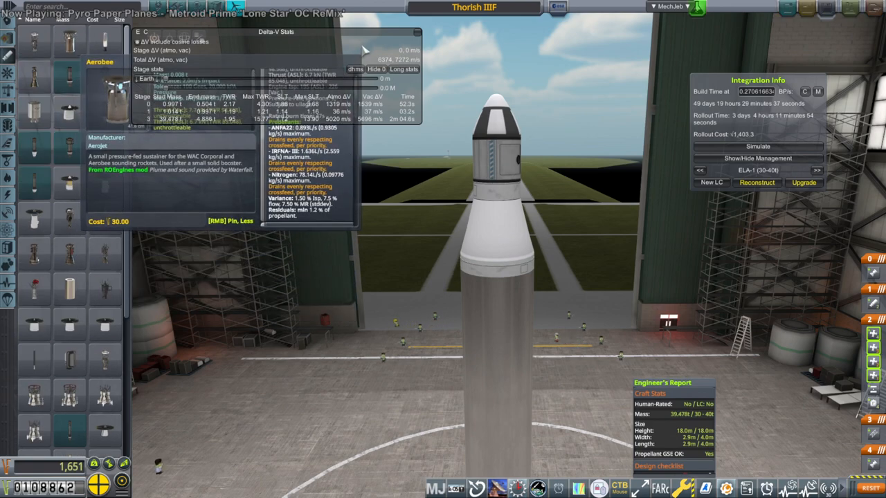
left_click_drag(277, 31, 284, 253)
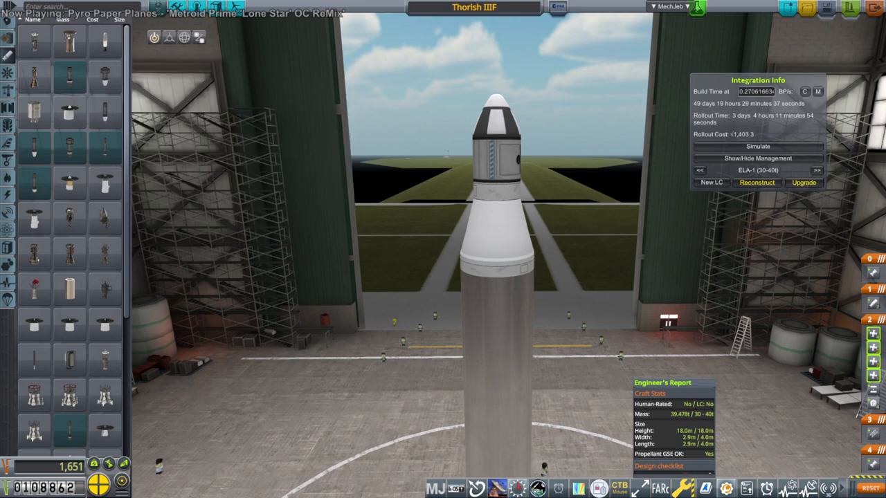
mouse_move(496, 294)
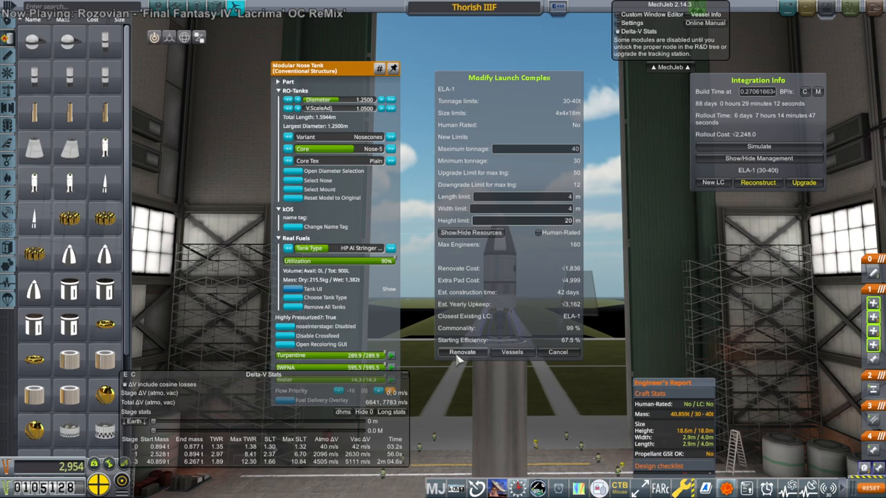
- Renovate launch complex ELA-1 and acknowledge the Renovation Begun notice
left_click(462, 353)
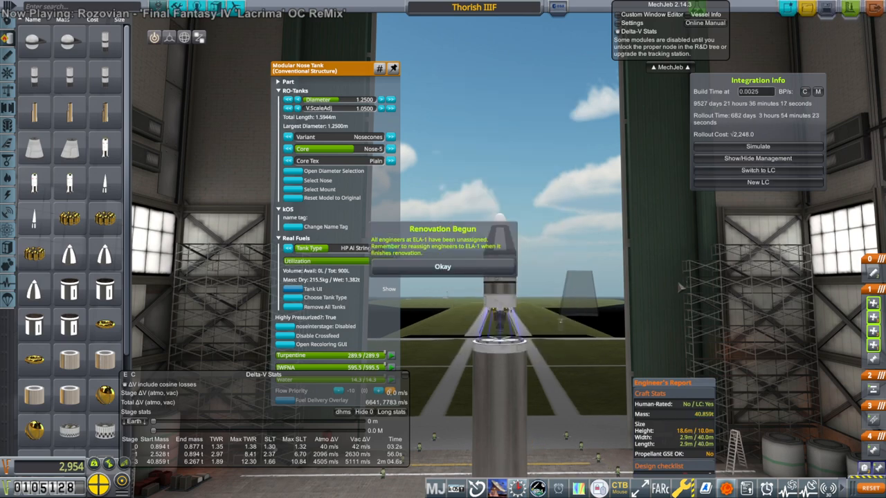
left_click(442, 266)
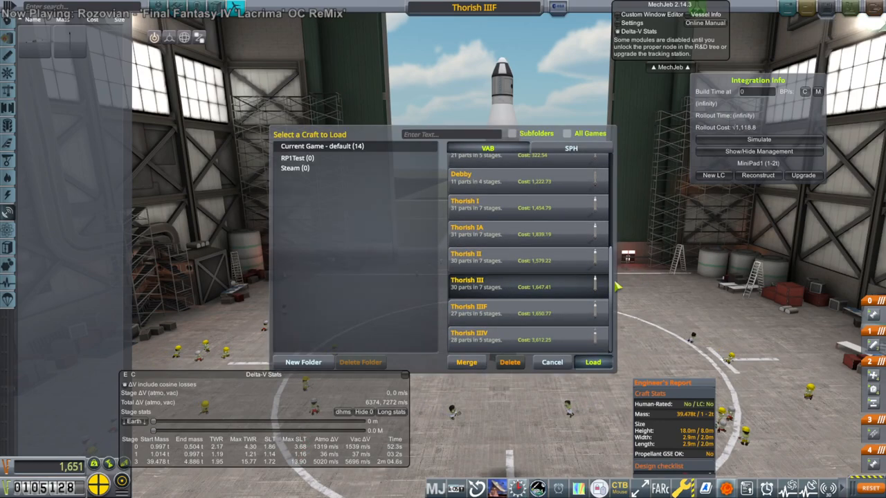
- Load the chosen saved Thorish craft into the assembly building
left_click(592, 363)
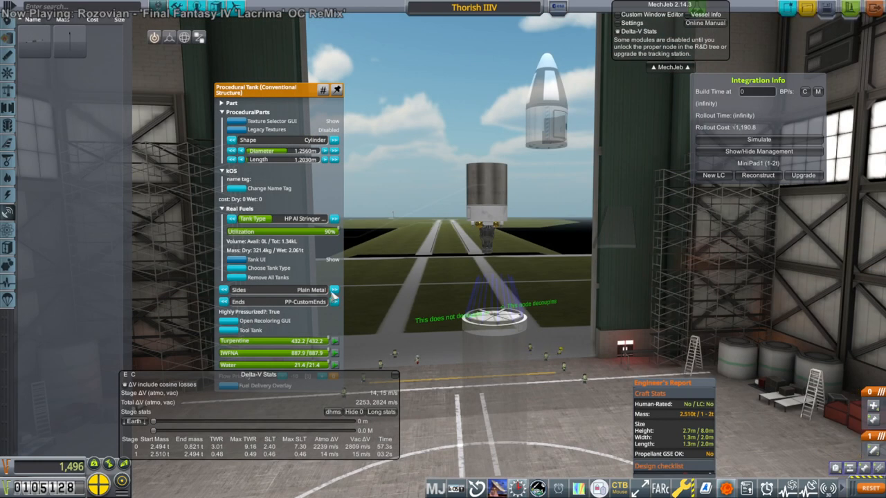
mouse_move(8, 70)
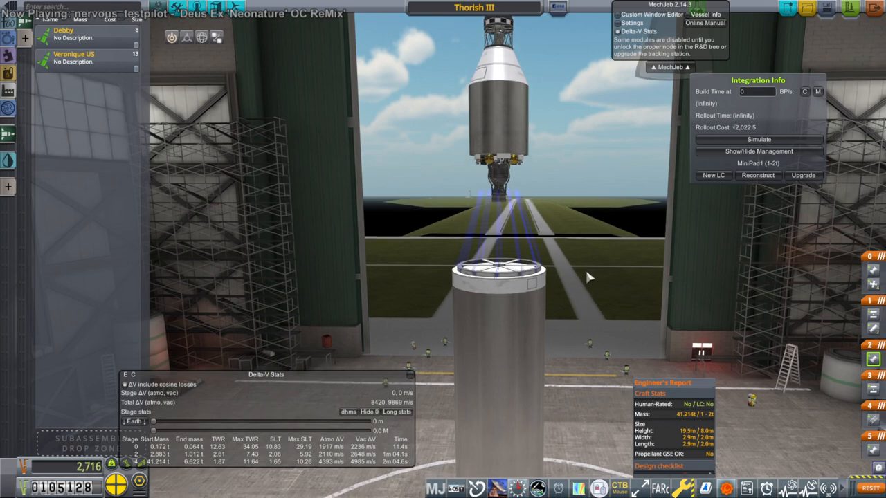
- Select the First Solar-Powered Satellite contract under Early Satellite (Light) in Mission Control
left_click(505, 283)
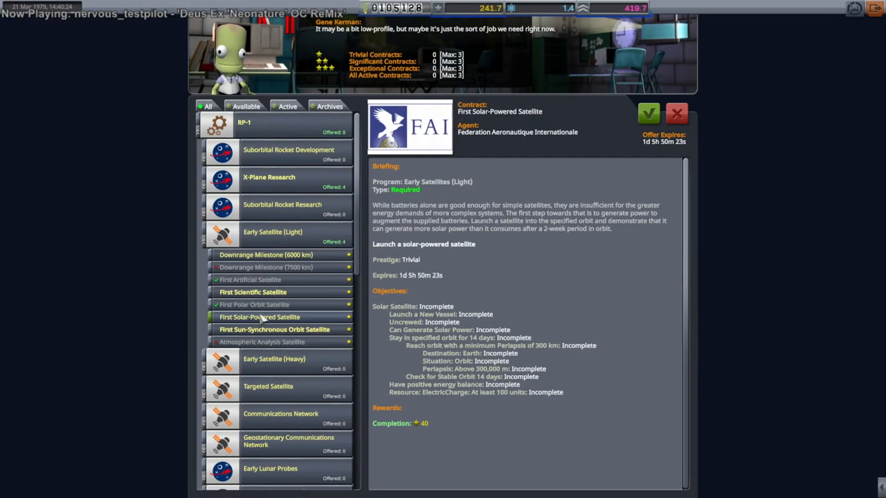
- Review the First Scientific, Sun-Synchronous, Solar-Powered Satellite and 6000 km Downrange contract offers
left_click(252, 291)
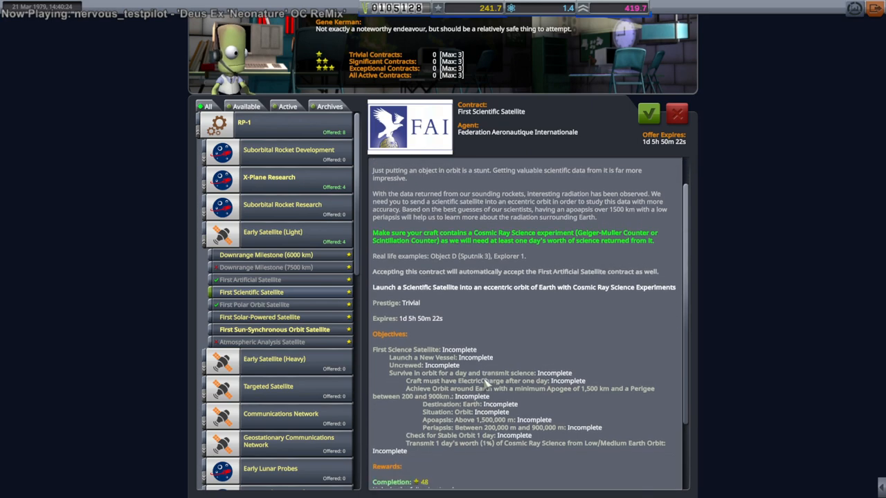
left_click(271, 329)
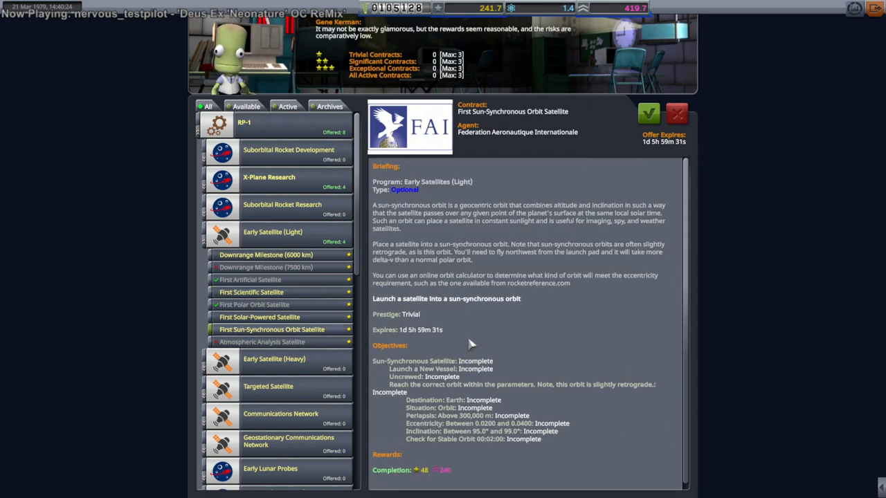
mouse_move(553, 402)
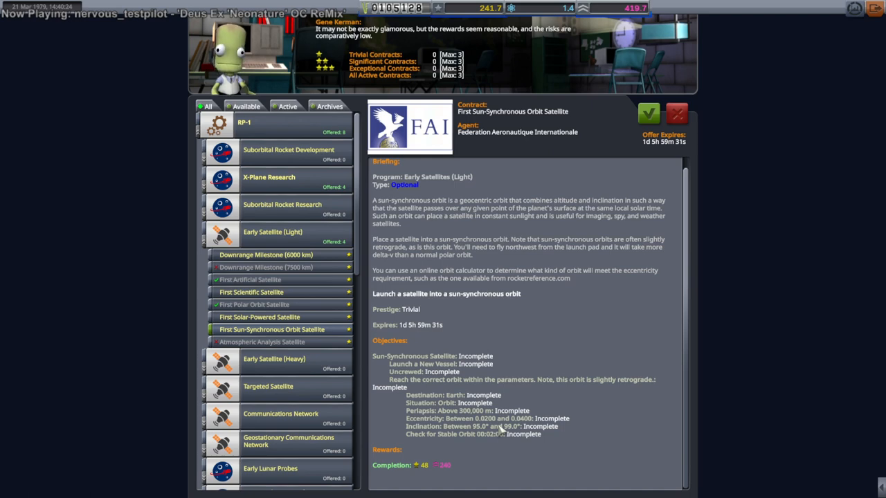
left_click(260, 317)
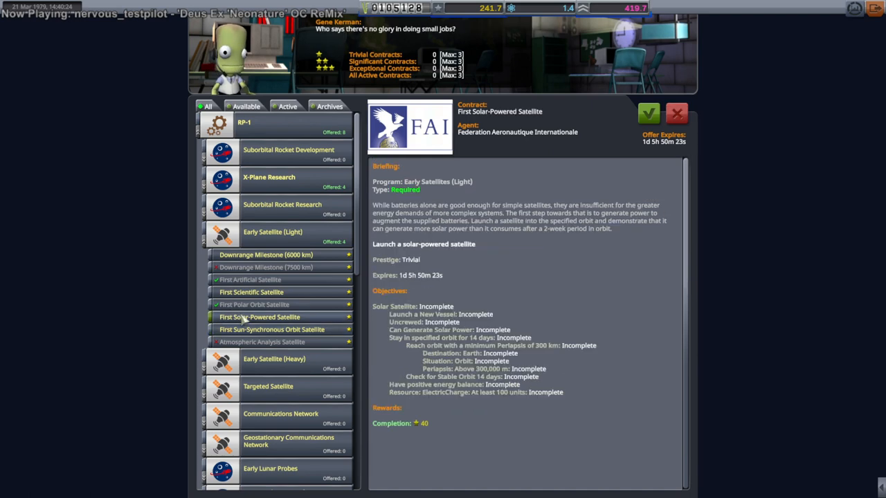
left_click(266, 254)
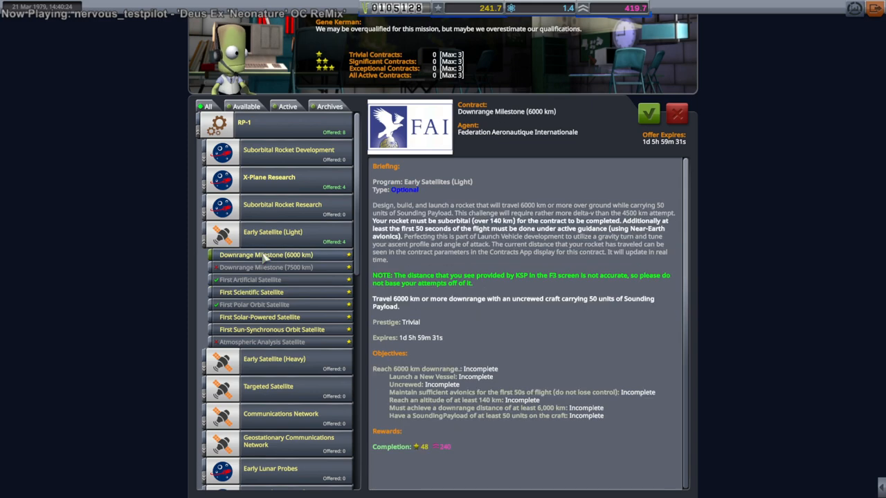
left_click(260, 317)
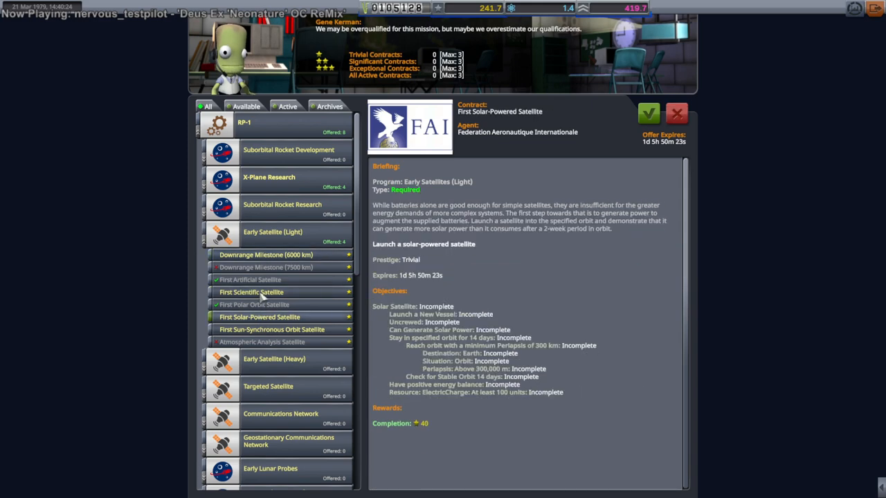
left_click(271, 330)
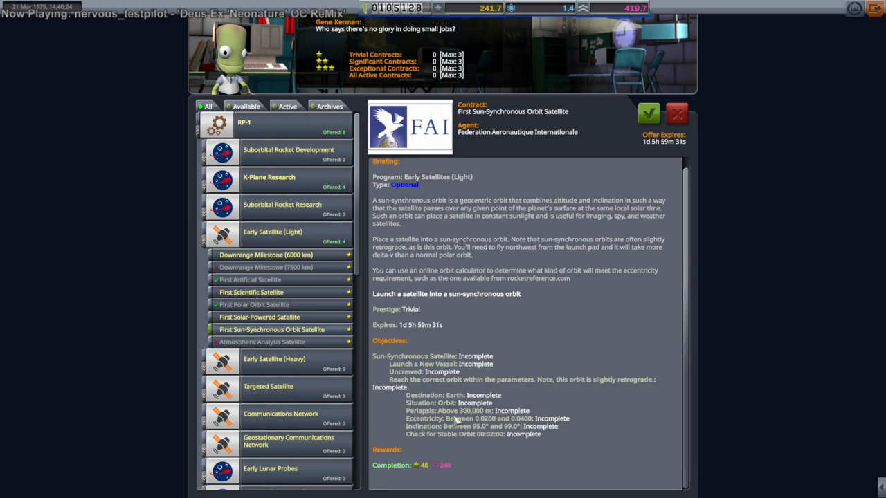
mouse_move(518, 428)
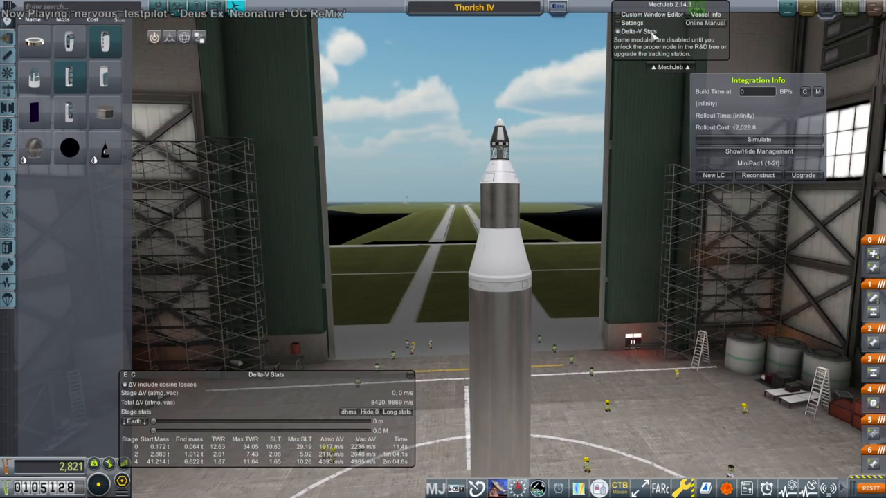
- Check the MechJeb Custom Window Editor, then send Thorish IV off the pad from the VAB
left_click(617, 31)
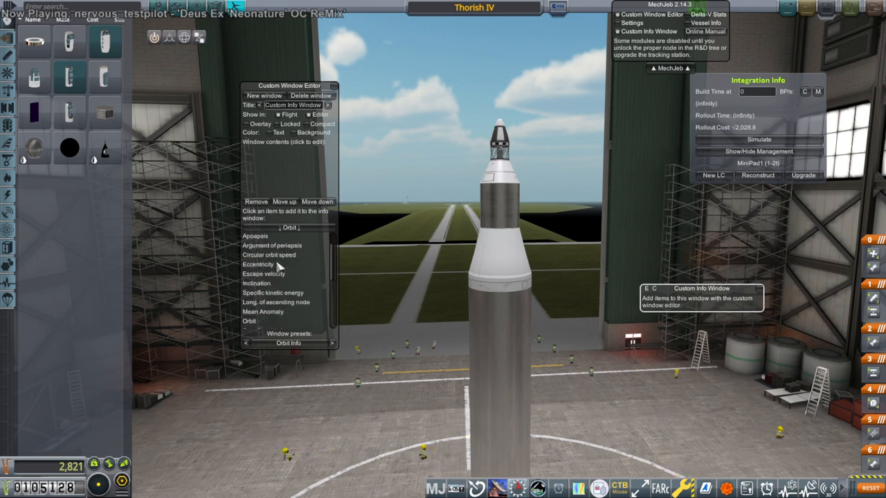
left_click(258, 264)
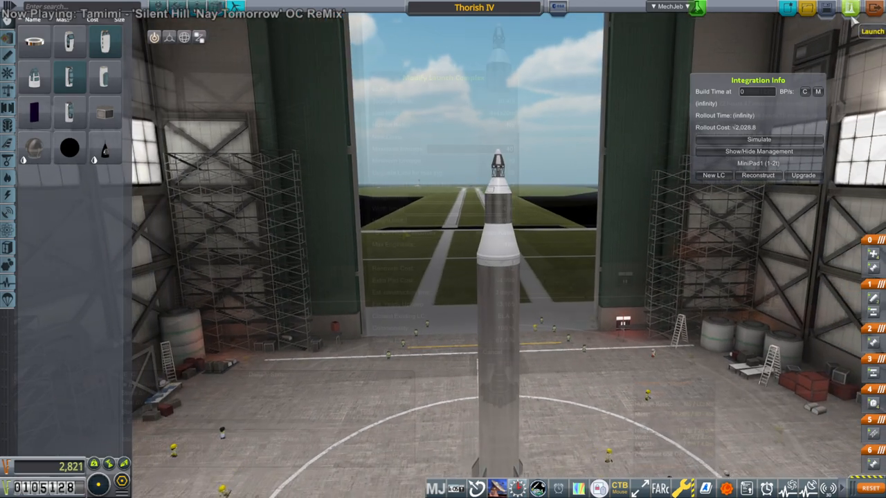
left_click(757, 175)
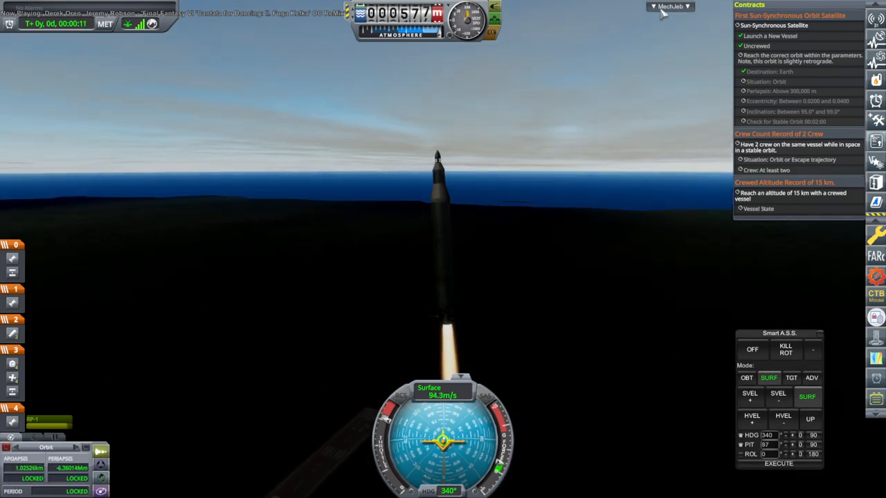
- Fly Thorish IV's ascent with Smart A.S.S. and stage the upper stage on toward orbit
left_click(671, 6)
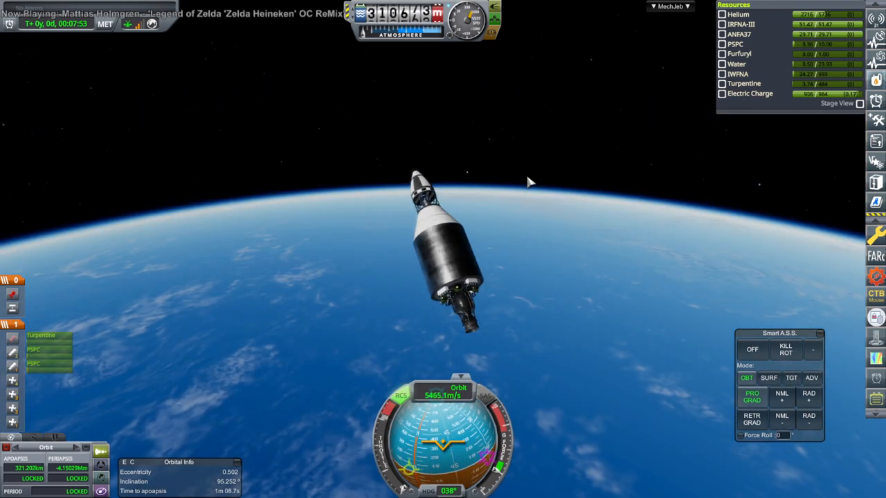
key("space")
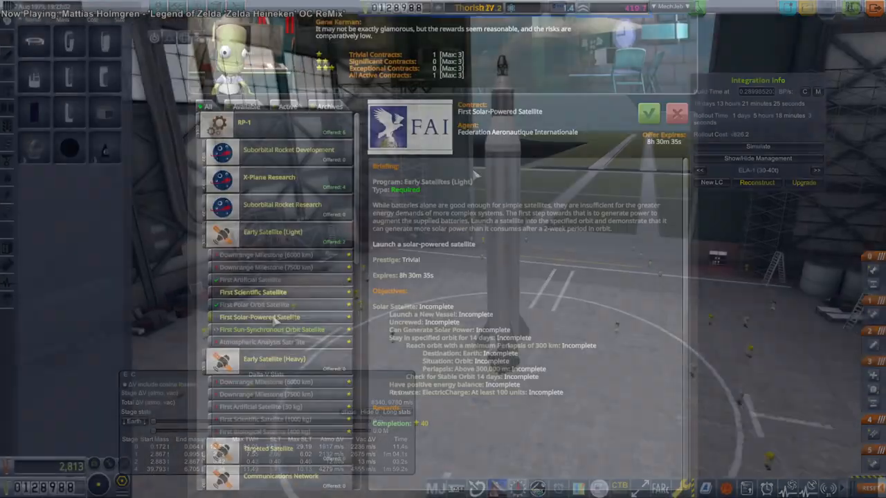
- Look over the First Scientific Satellite, Downrange Milestone and First Solar-Powered Satellite offers again
left_click(252, 292)
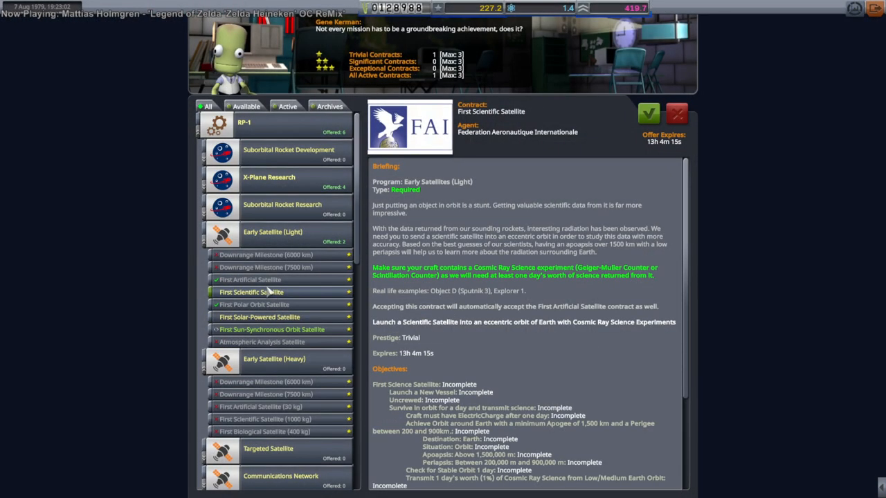
left_click(266, 255)
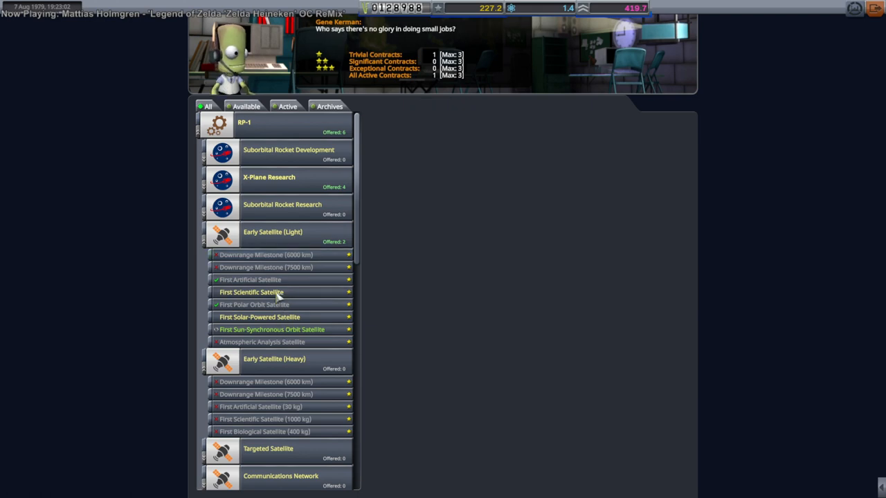
left_click(250, 291)
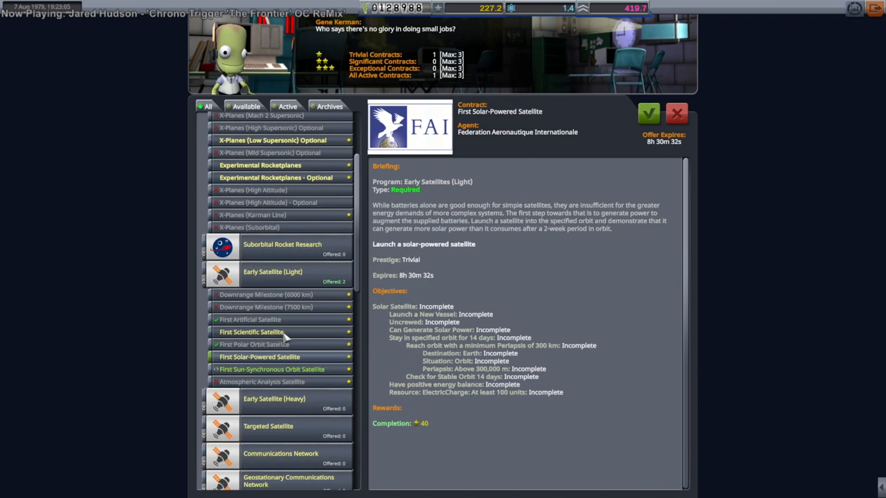
mouse_move(263, 373)
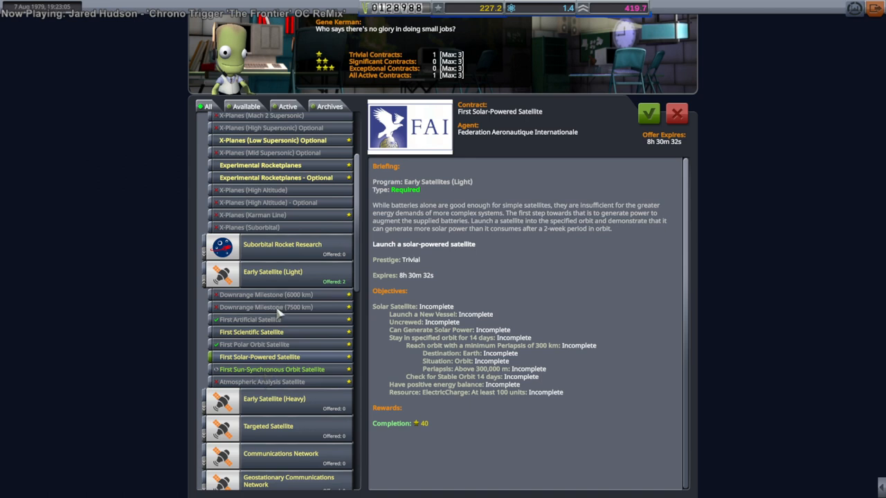
mouse_move(280, 380)
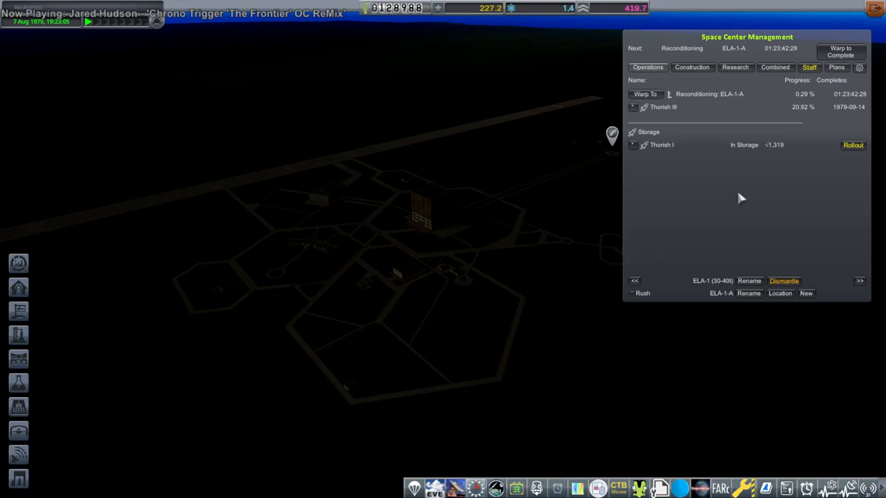
mouse_move(616, 370)
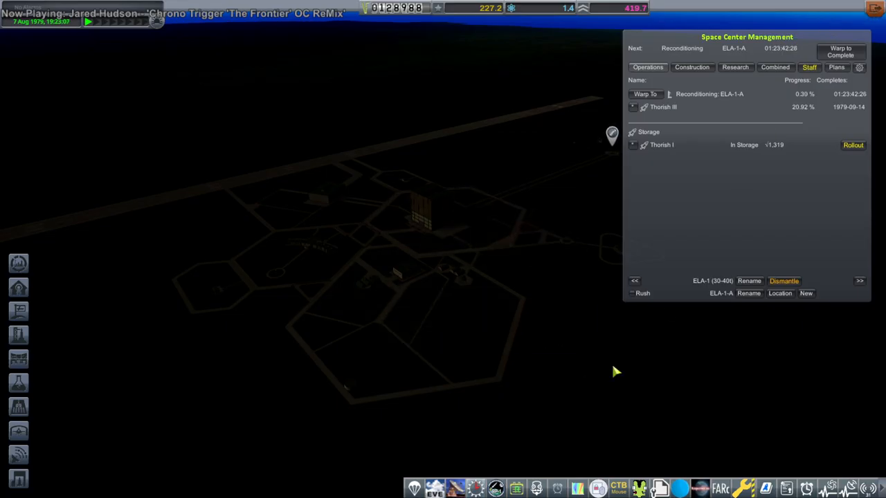
mouse_move(564, 317)
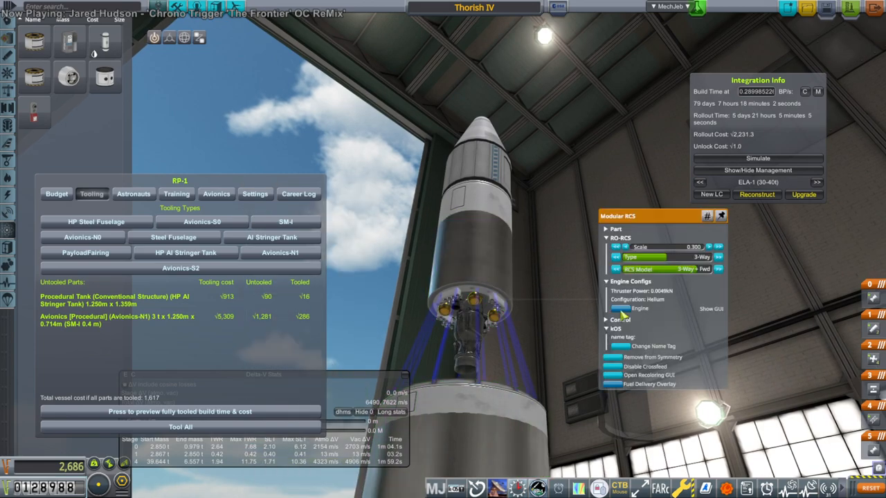
- View the RP-1 Tooling tab listing Thorish IV's untooled parts and their tooling costs
left_click(640, 308)
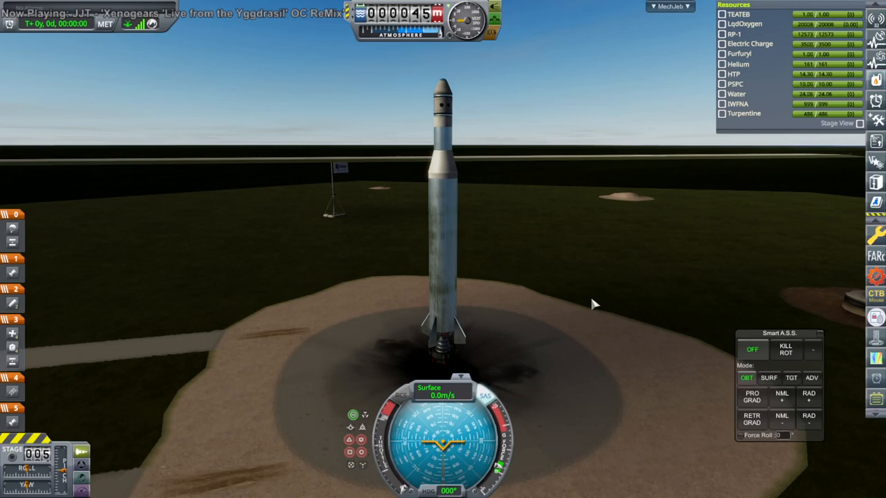
mouse_move(592, 307)
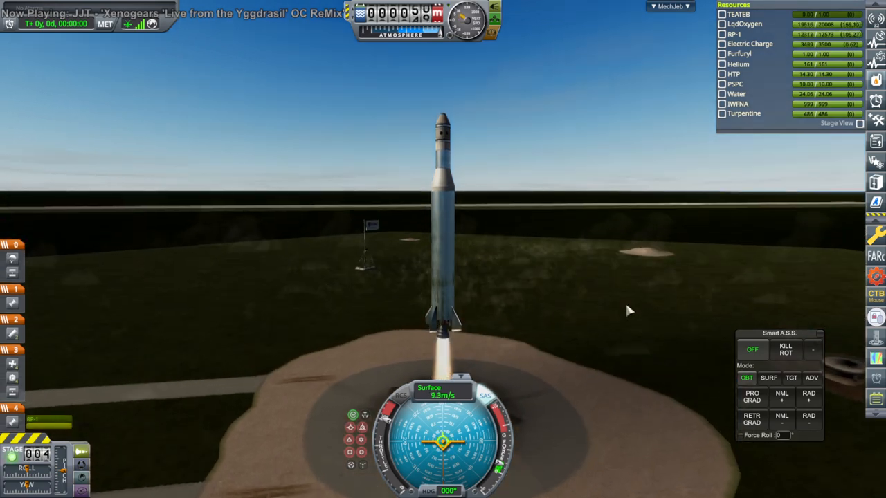
- Hold a surface-relative ascent attitude with Smart A.S.S., then stage off Thorish V's spent booster
left_click(768, 377)
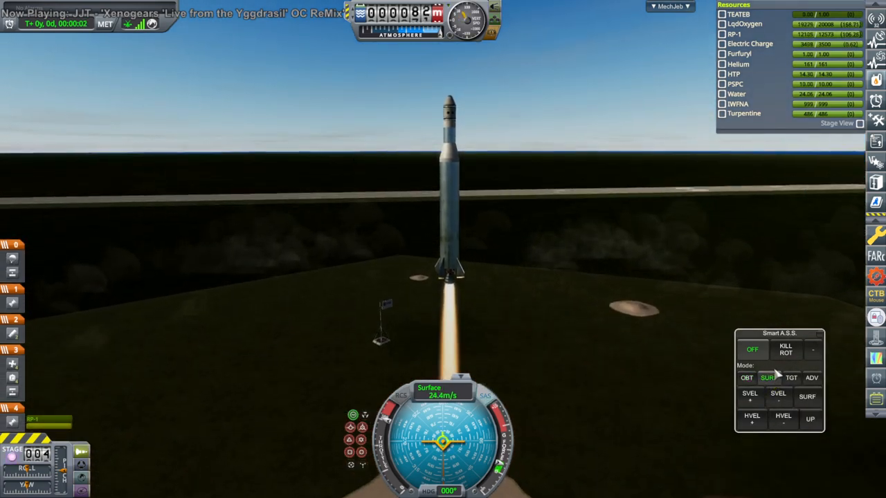
left_click(768, 378)
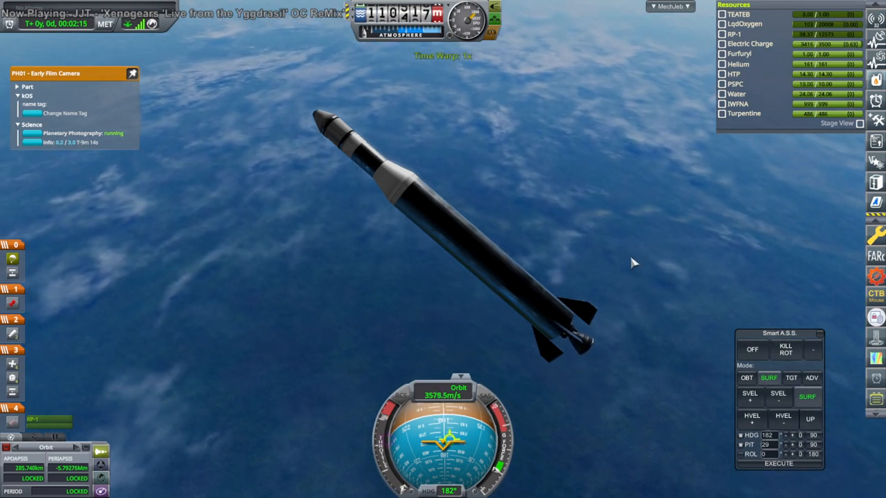
key("space")
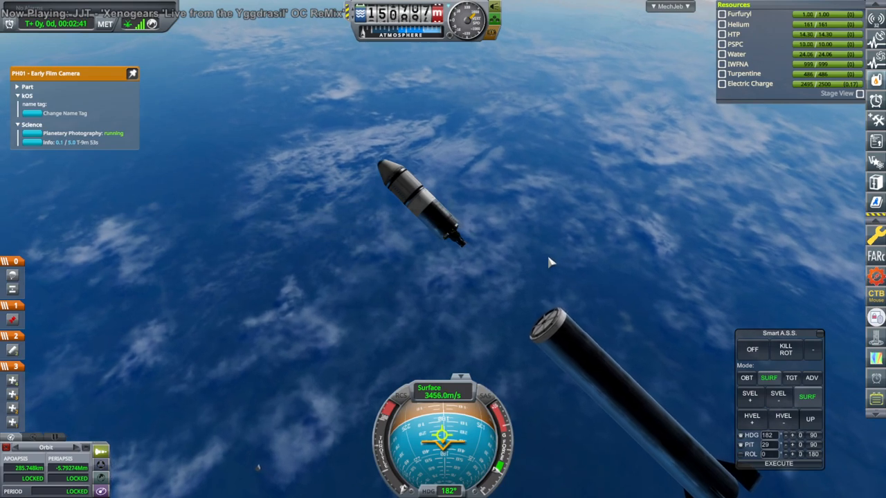
- Switch to orbit-relative attitude hold, finish the suborbital flight and recover Thorish V
left_click(746, 376)
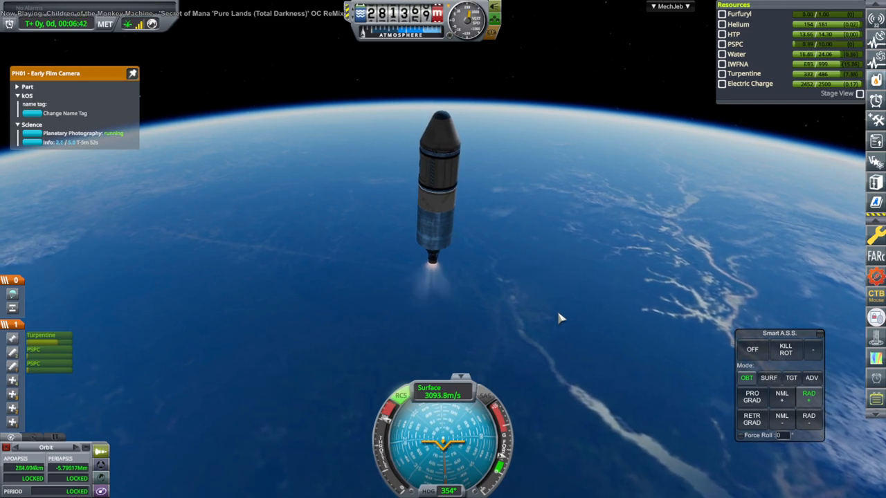
left_click(786, 349)
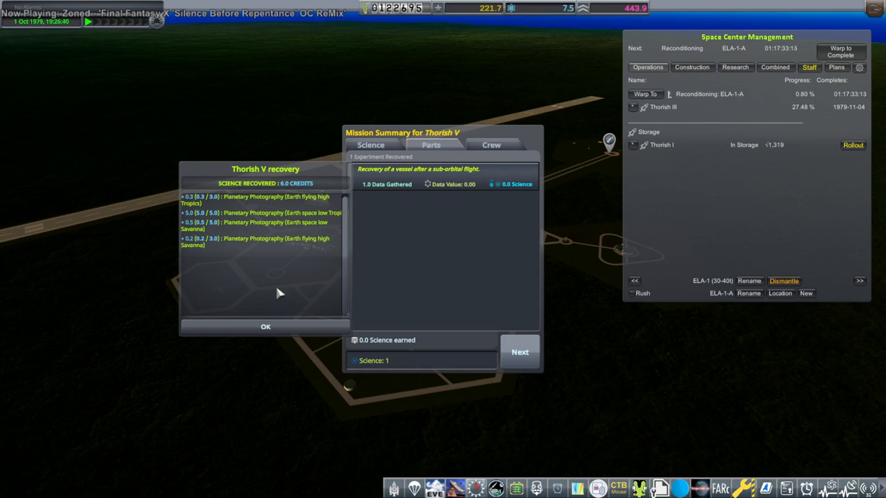
- Dismiss the science recovery report and the Thorish V mission summary
left_click(519, 351)
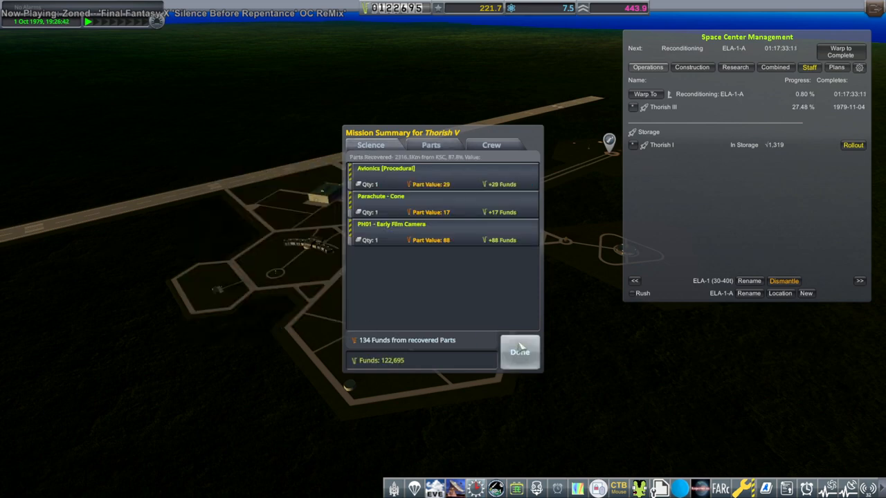
left_click(520, 351)
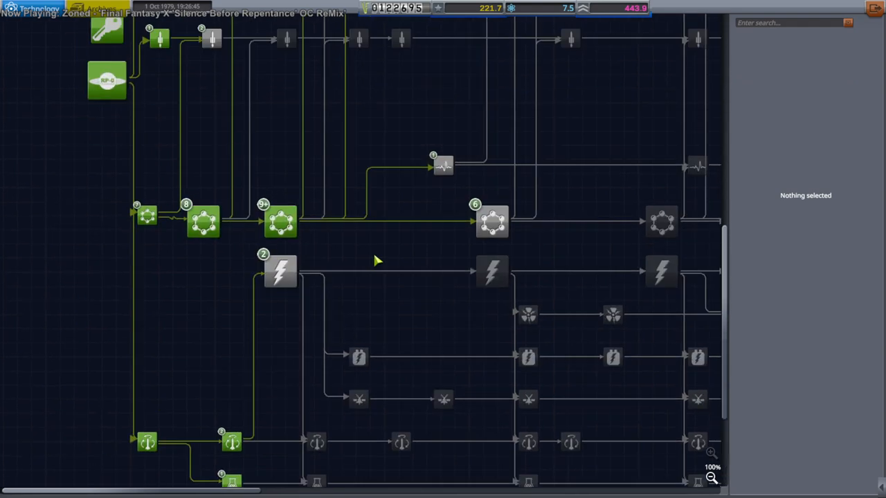
- Inspect the Satellite Era Science node's unlocks and prerequisite, then exit R&D to the space center
scroll("down", 3)
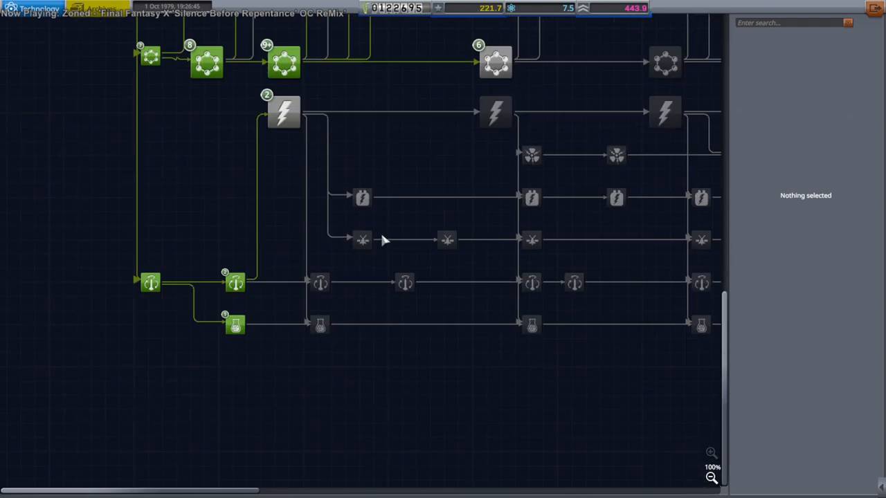
left_click(320, 325)
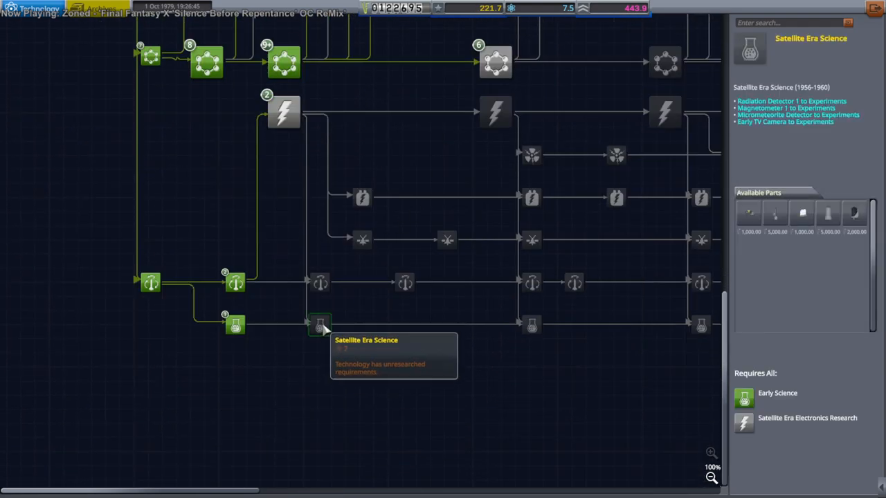
mouse_move(310, 154)
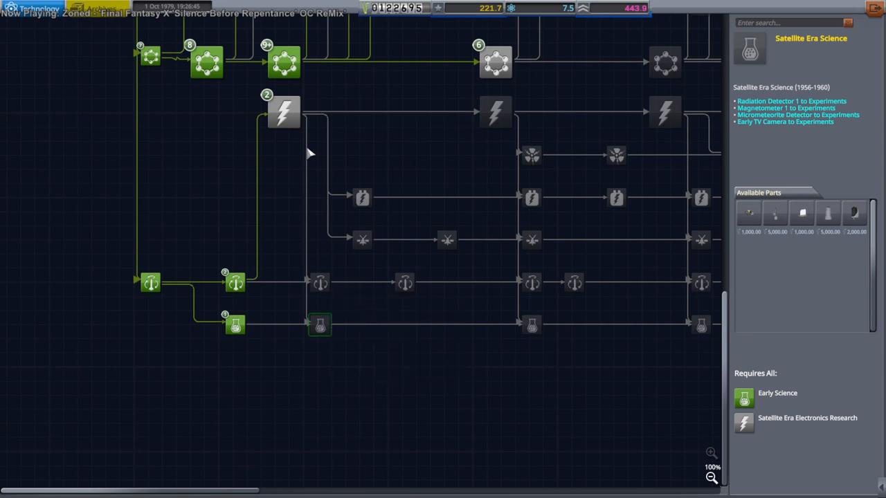
mouse_move(285, 112)
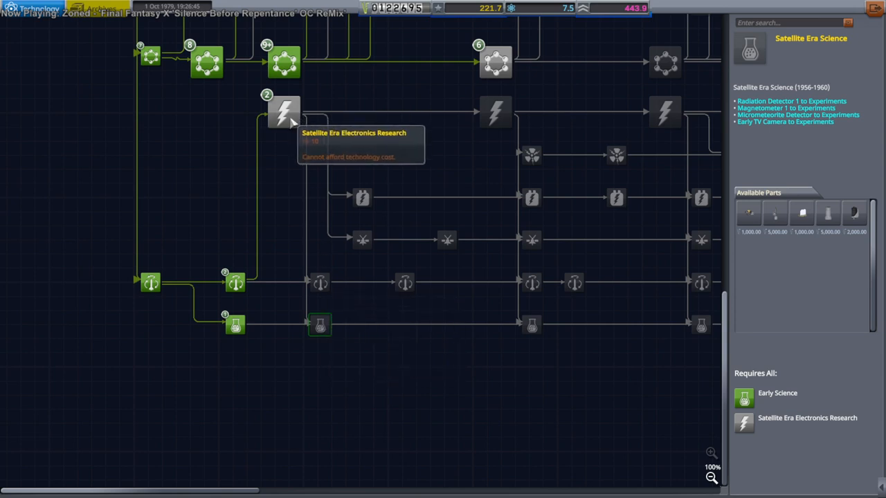
left_click(284, 112)
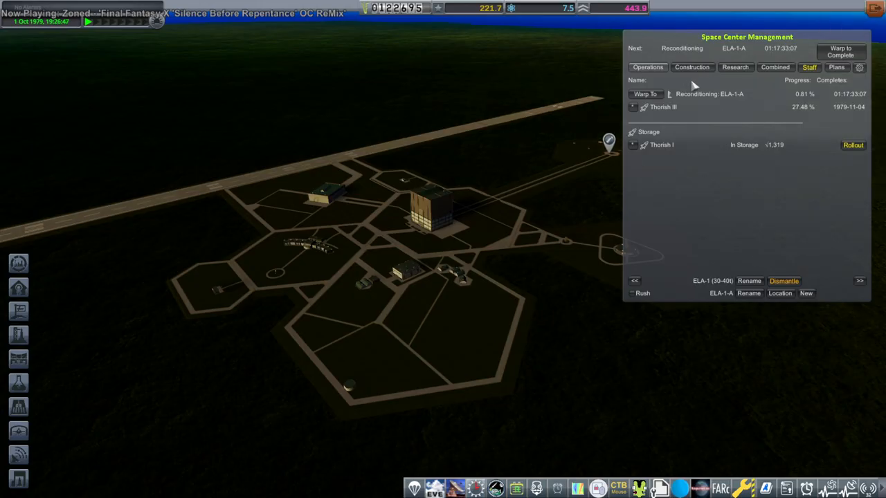
- Review the Research tab to confirm no tech nodes are currently being researched
left_click(735, 67)
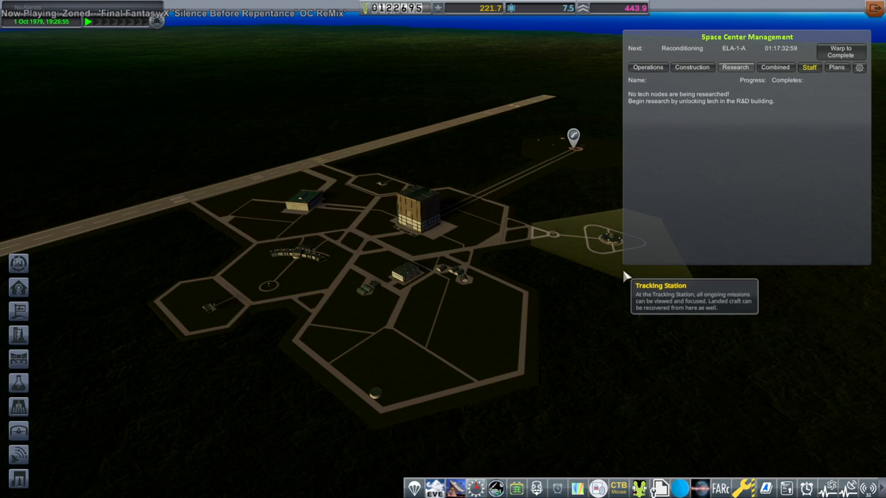
mouse_move(394, 201)
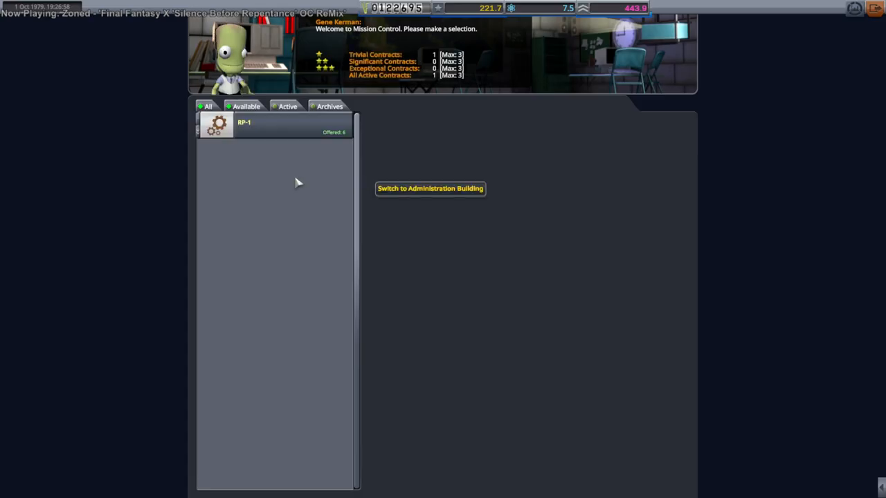
- Accept the X-Planes (Supersonic) contract under RP-1 > X-Plane Research
left_click(244, 122)
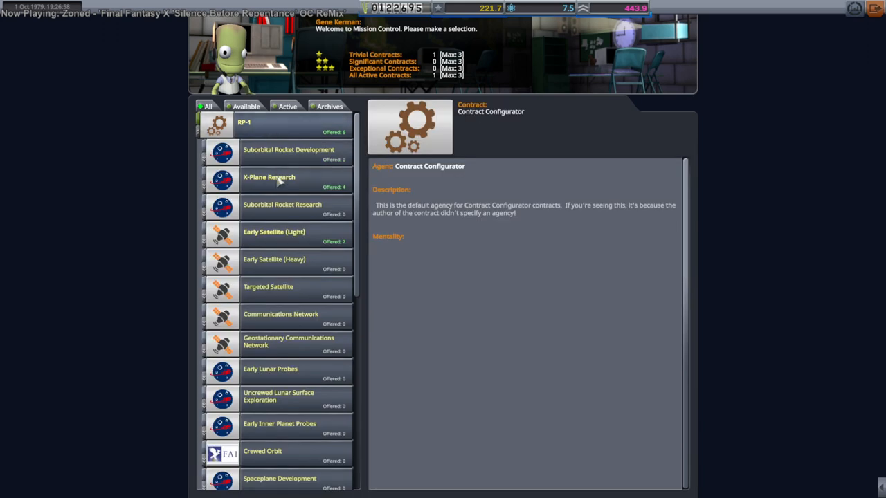
left_click(268, 177)
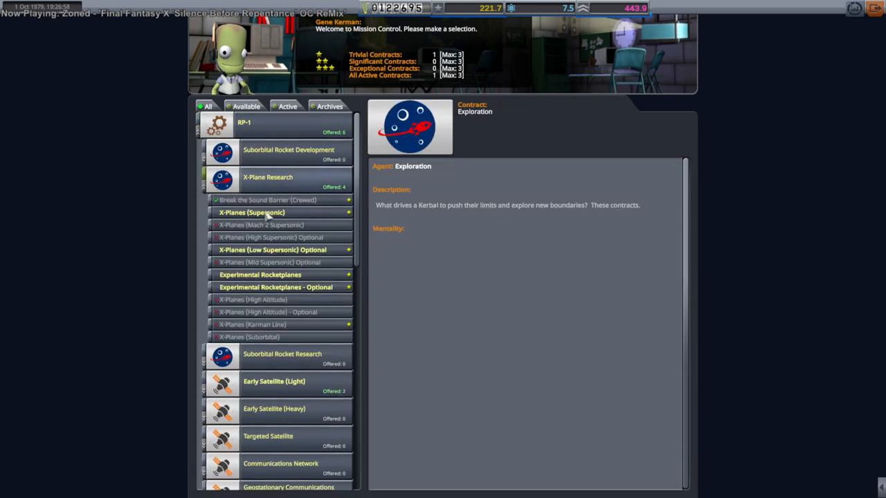
left_click(252, 213)
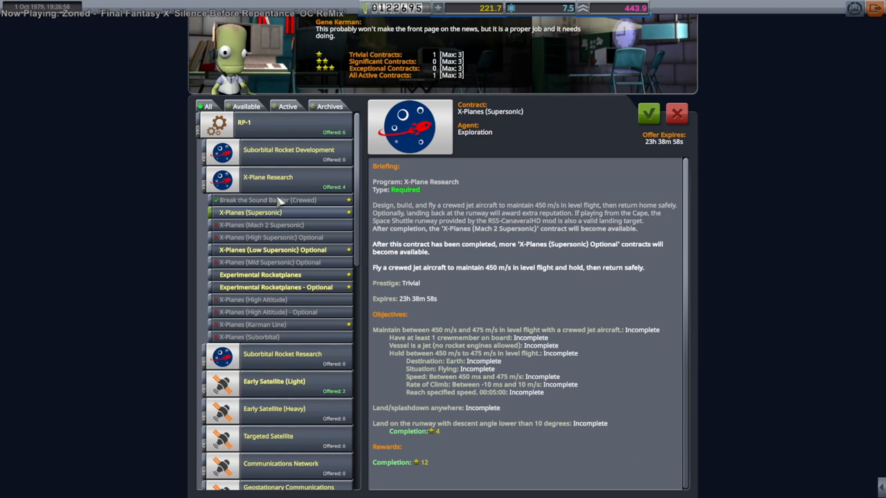
mouse_move(606, 339)
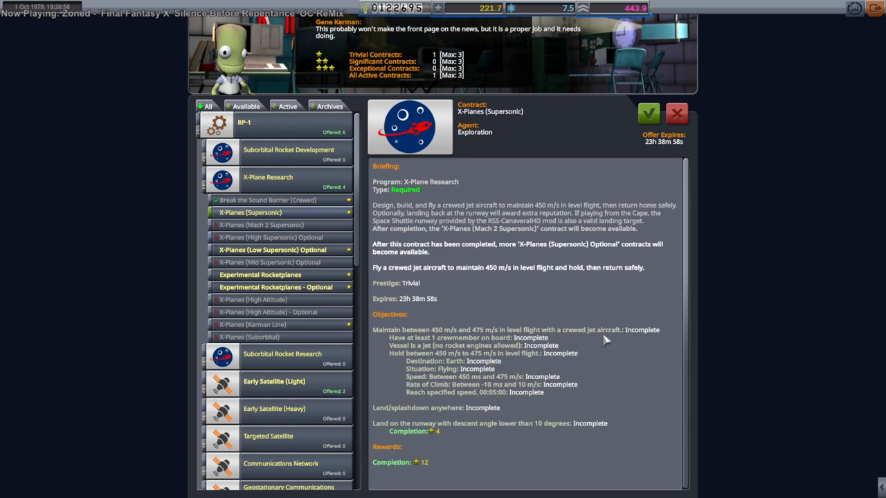
mouse_move(515, 395)
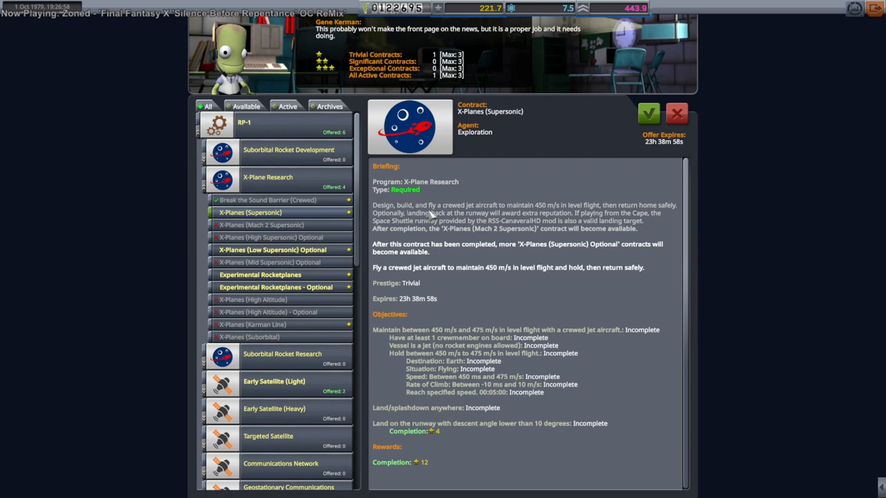
mouse_move(612, 133)
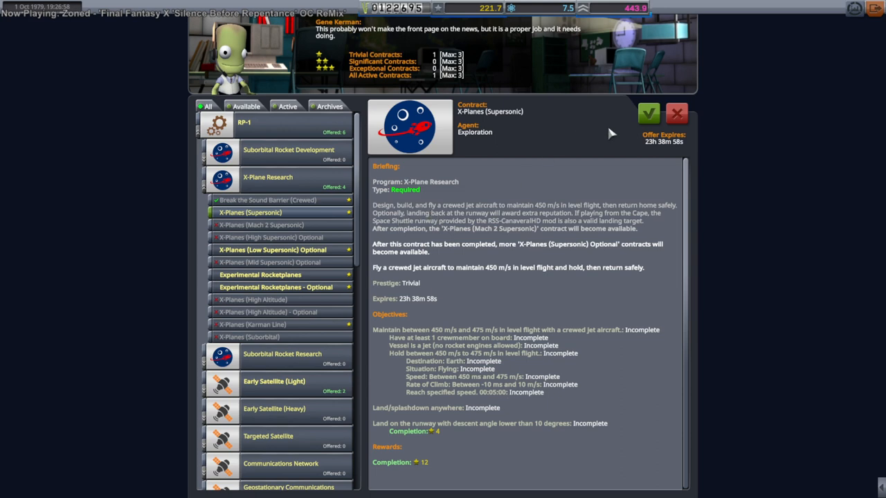
left_click(647, 114)
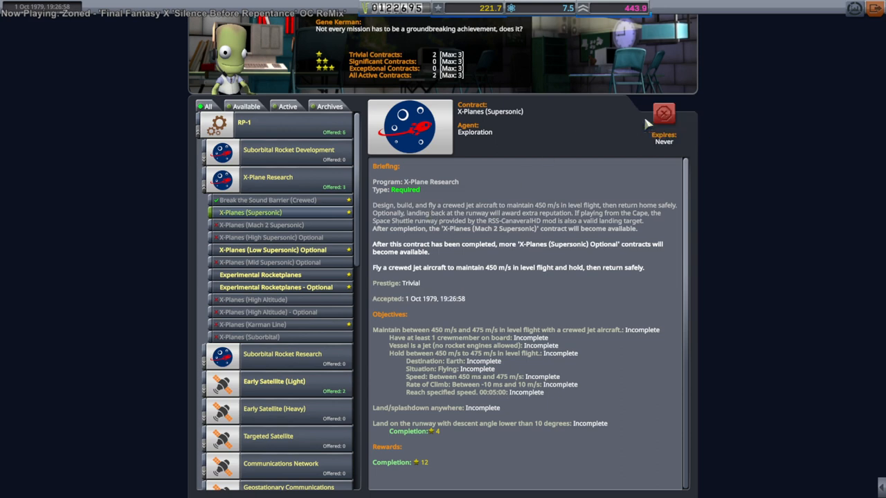